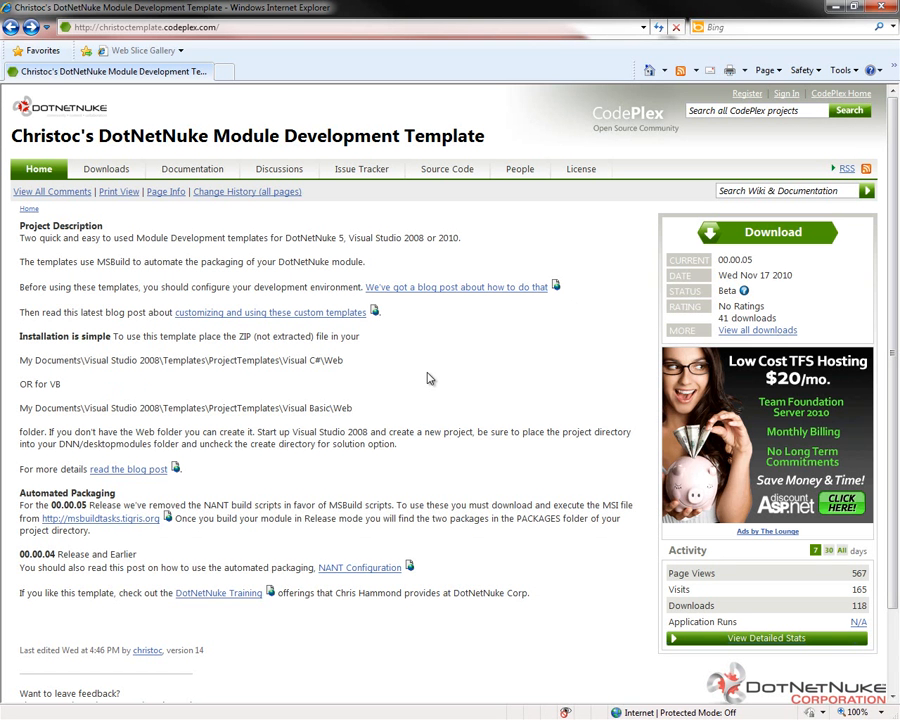
mouse_move(428, 390)
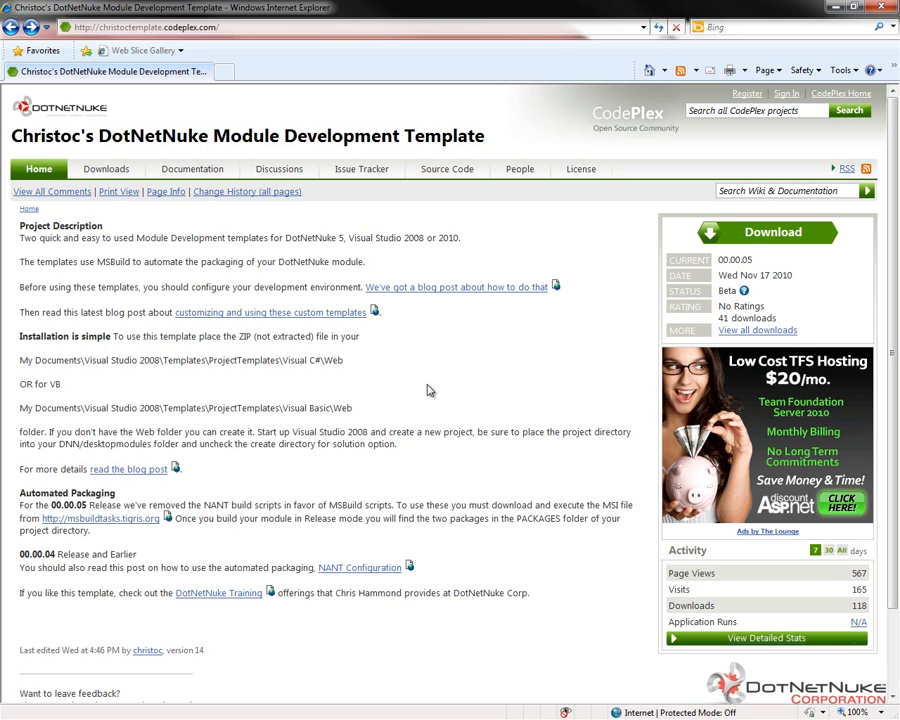
mouse_move(253, 472)
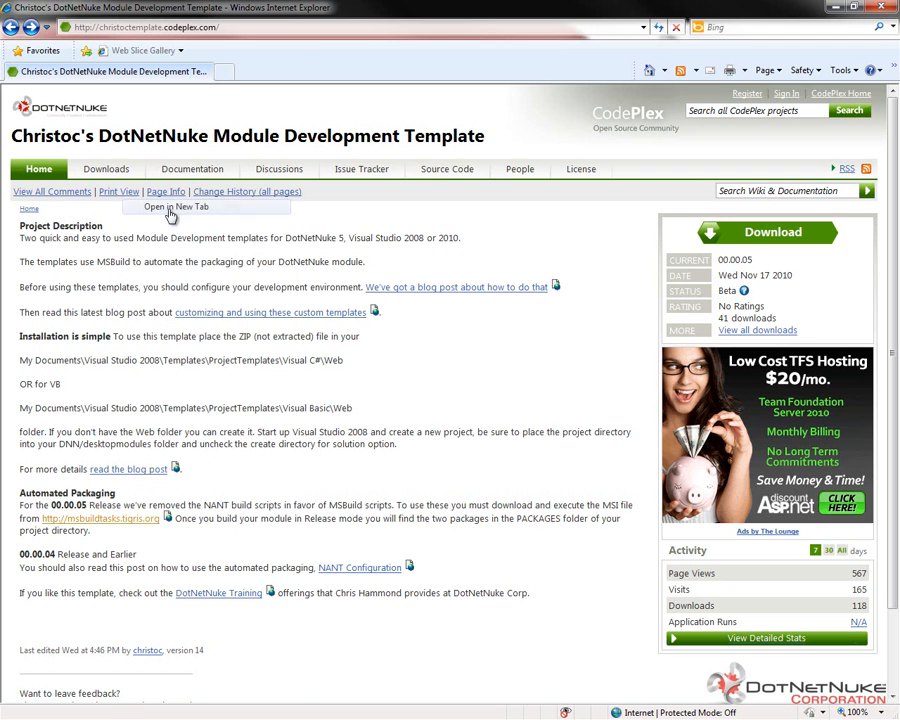
Open the MSBuild Community Tasks project in a new tab and run MSBuild.Community.Tasks.msi
click(173, 206)
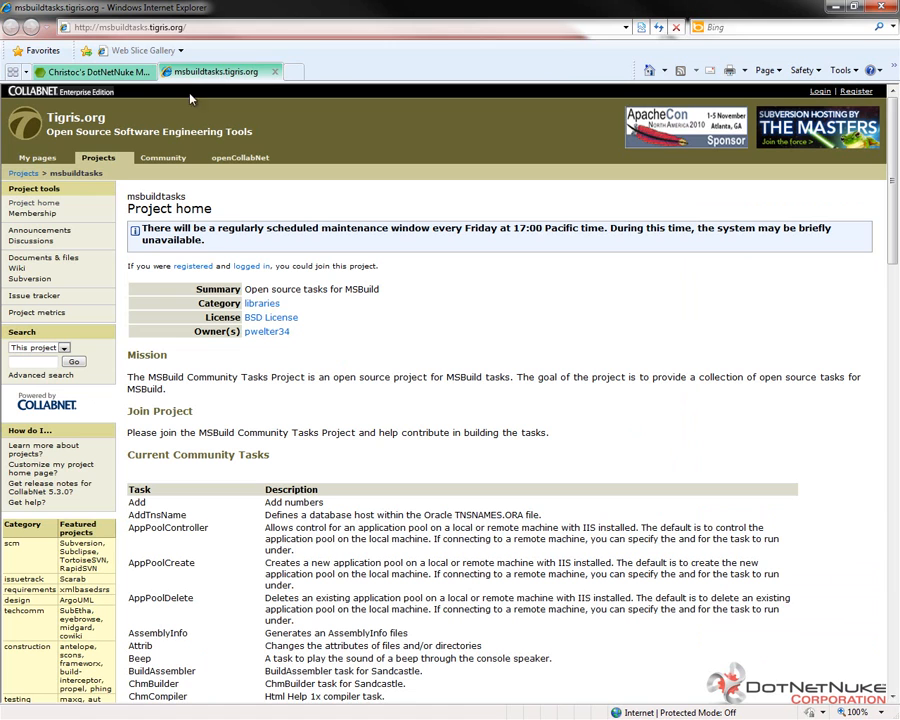
click(150, 27)
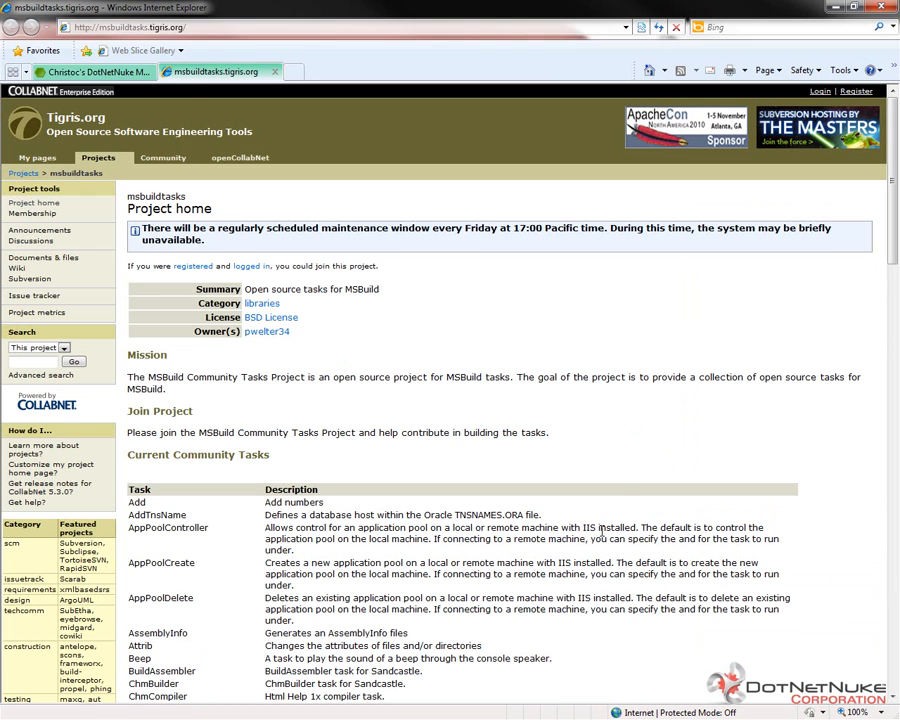
scroll(down, 3)
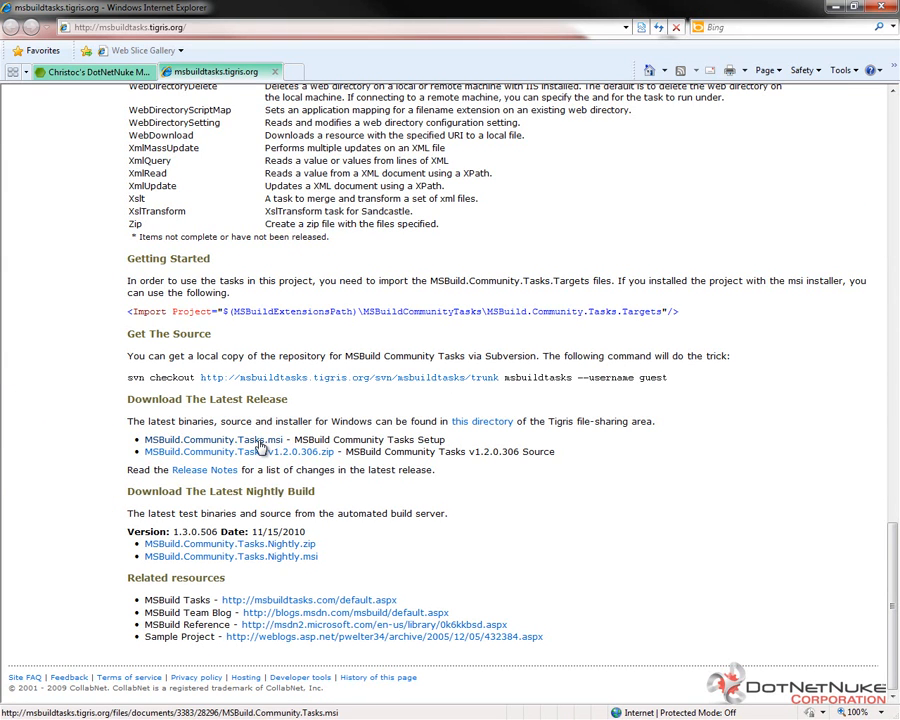
click(213, 439)
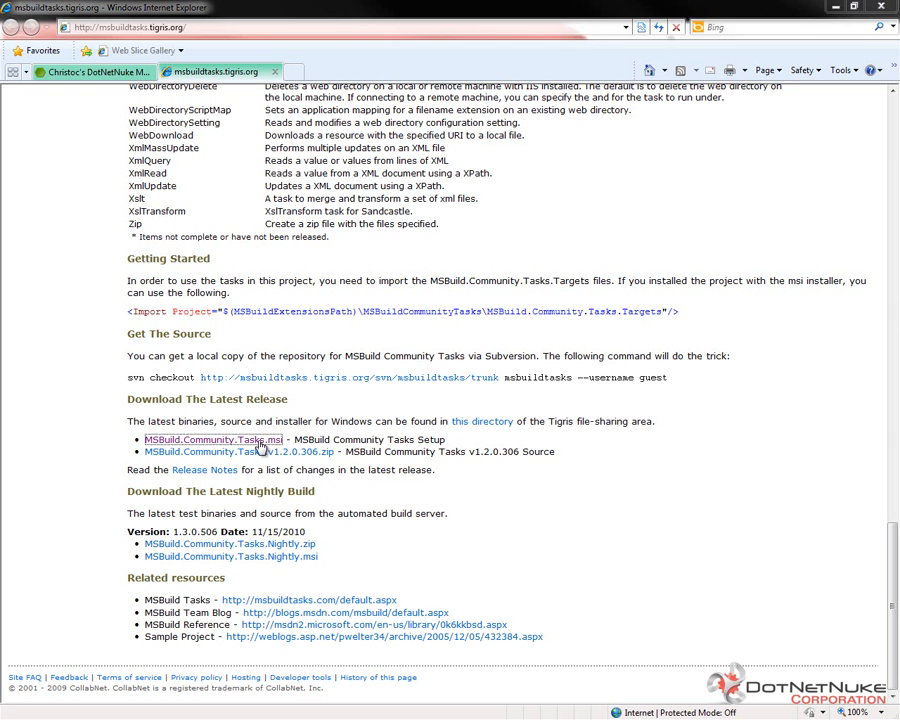
click(211, 439)
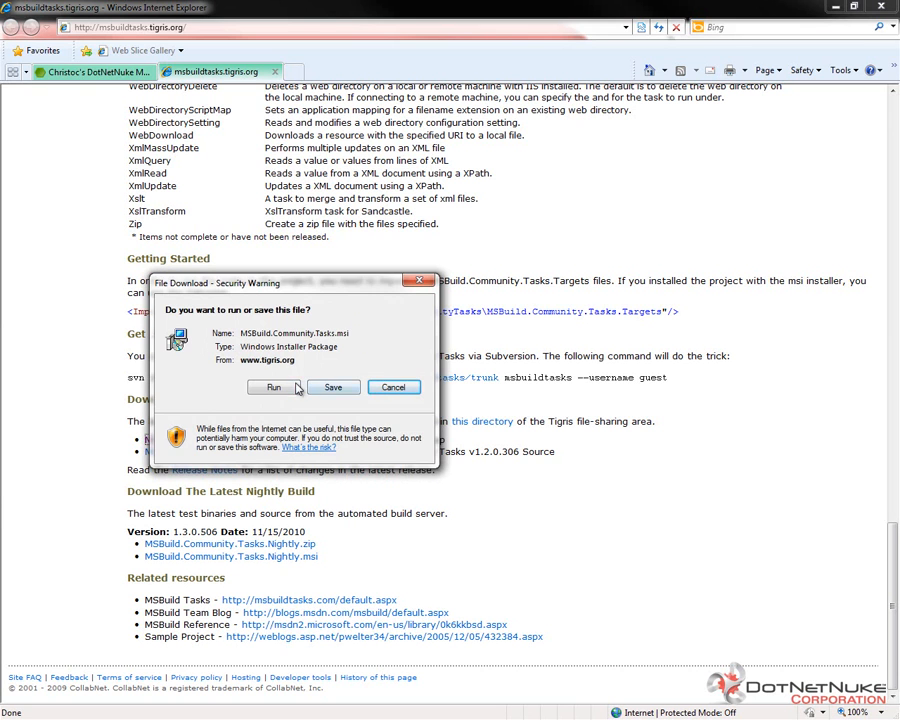
click(394, 387)
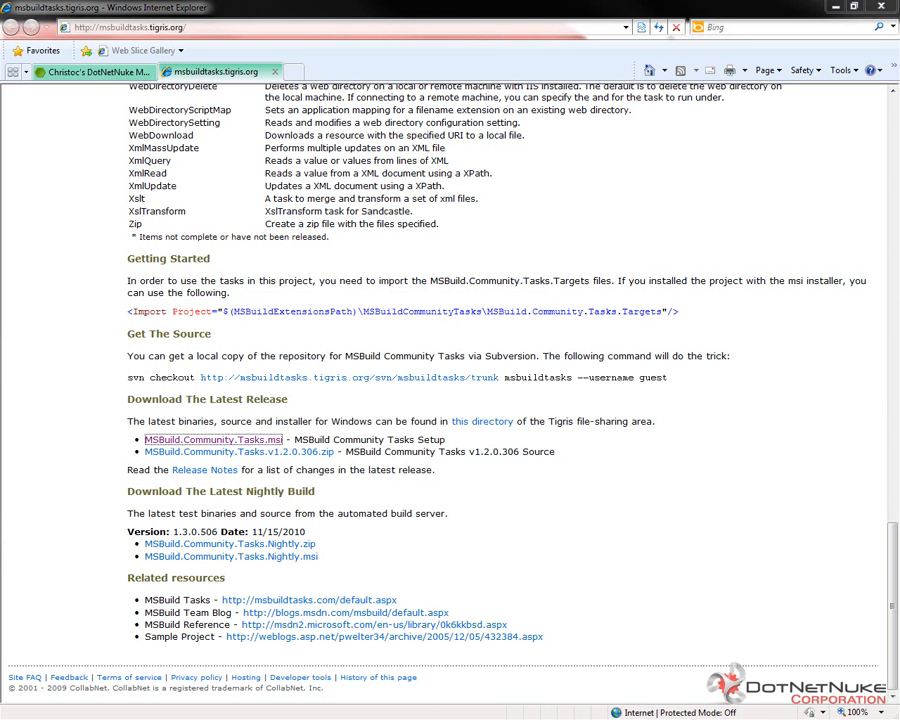
Accept the BSD license terms, install MSBuild Community Tasks, and click Finish
click(211, 439)
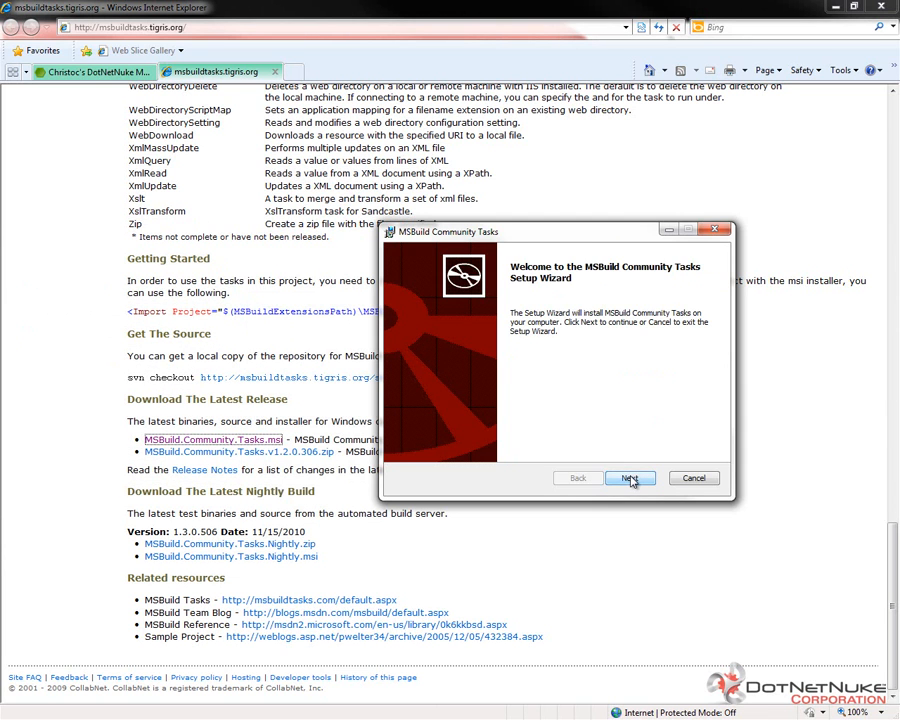
click(630, 477)
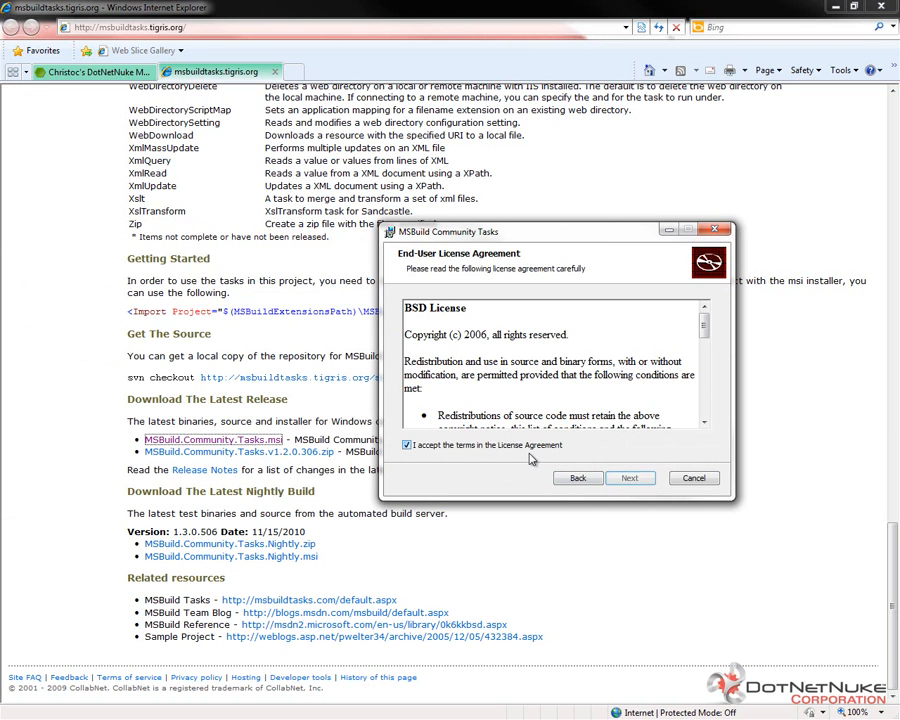
click(629, 477)
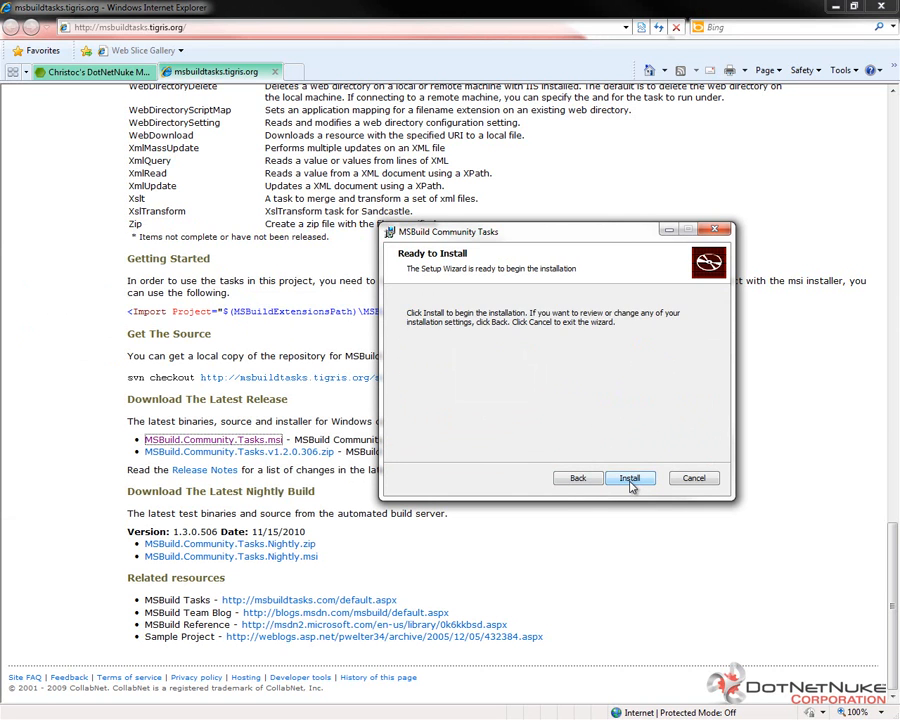
click(630, 477)
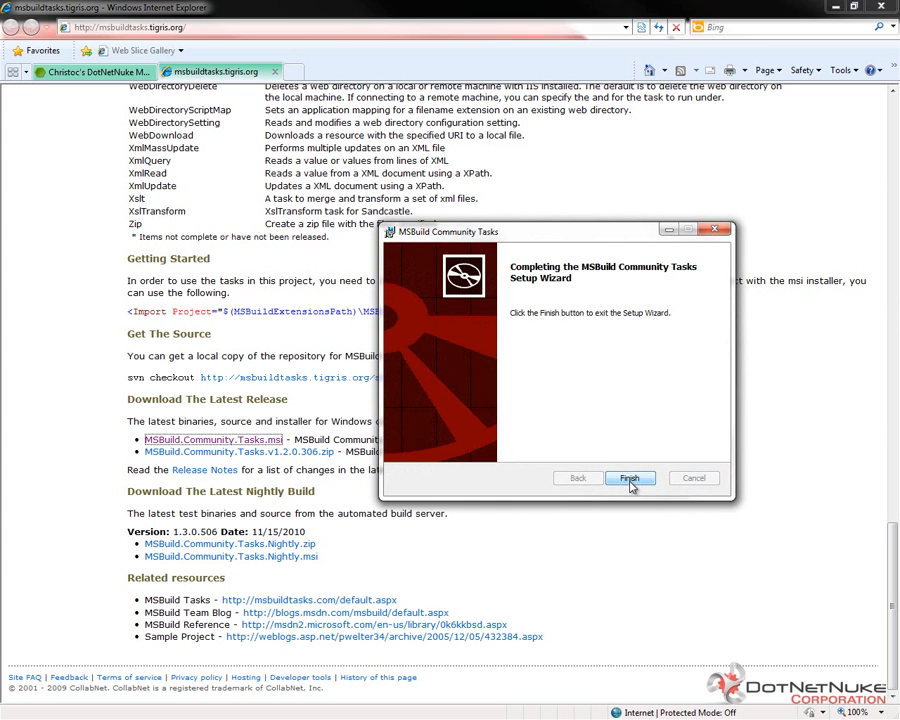
click(629, 477)
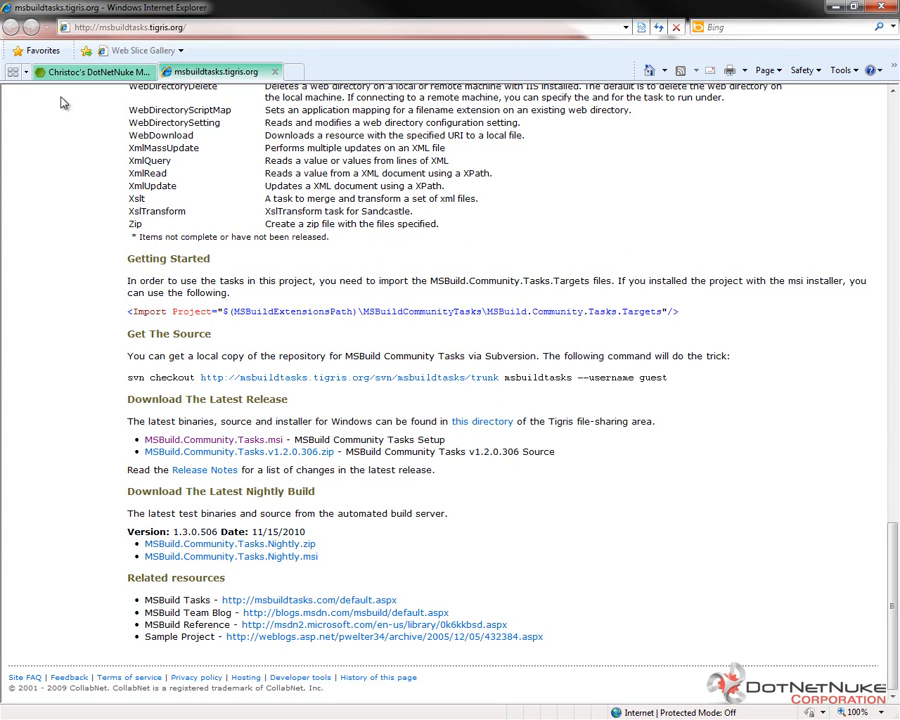
Download the DotNetNuke C# Module Development Template, agreeing to the Microsoft Public License, and choose Save
click(90, 71)
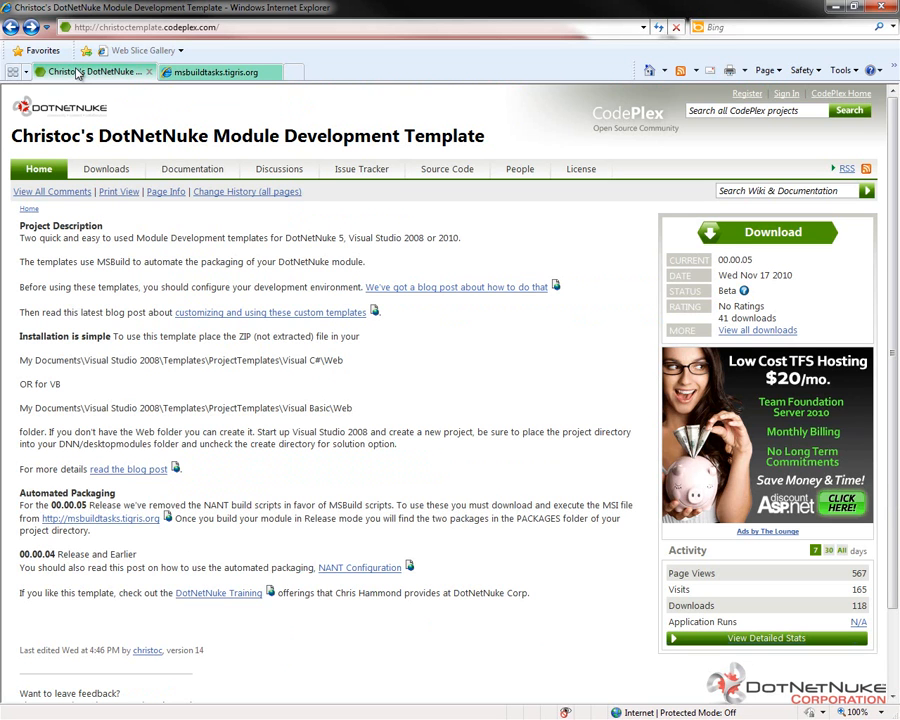
mouse_move(434, 395)
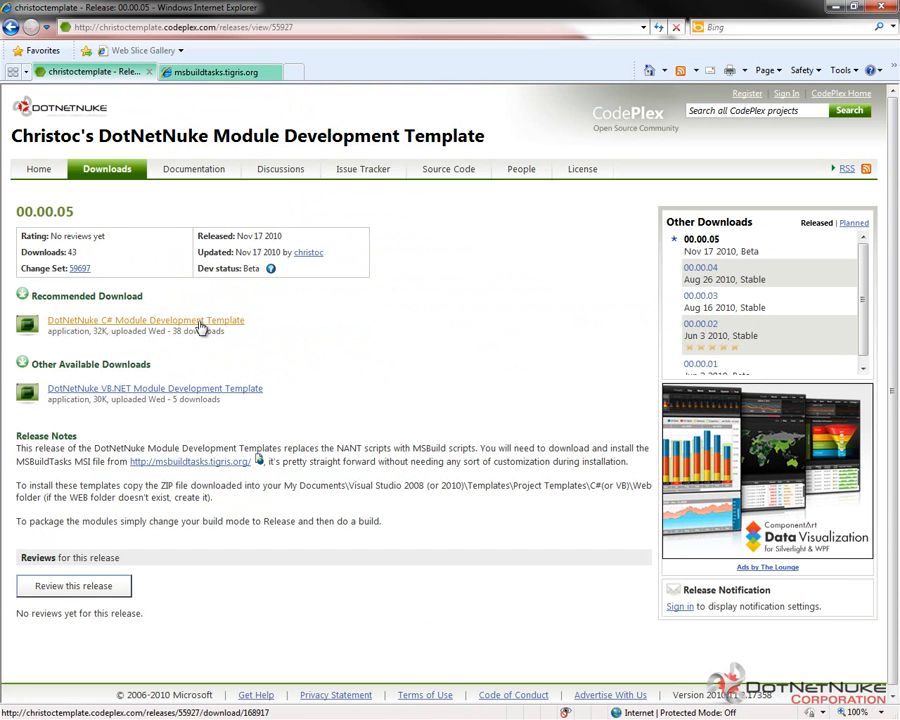
click(145, 320)
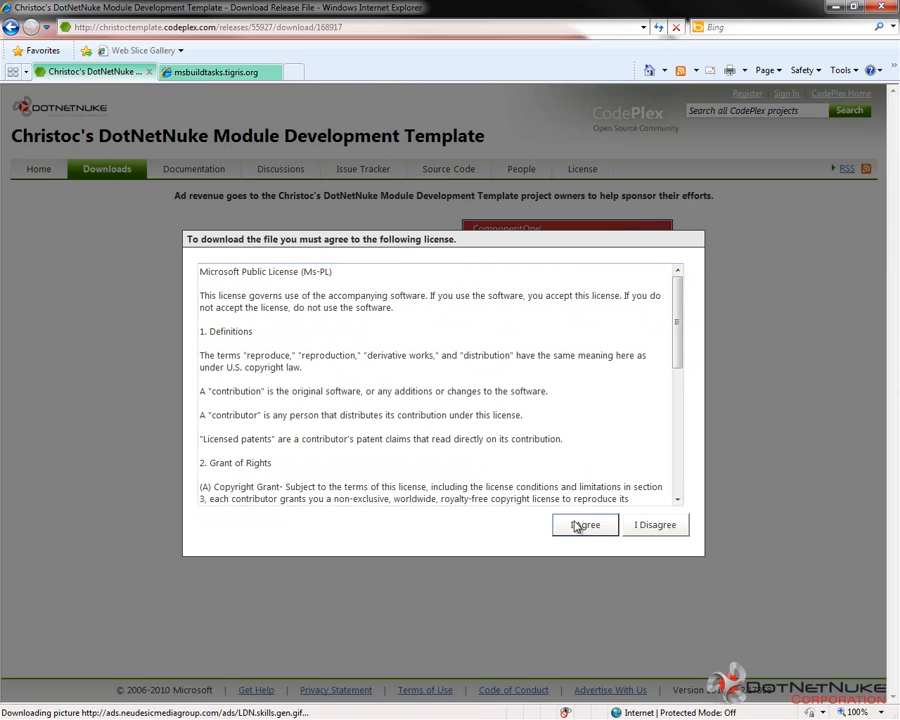
click(585, 524)
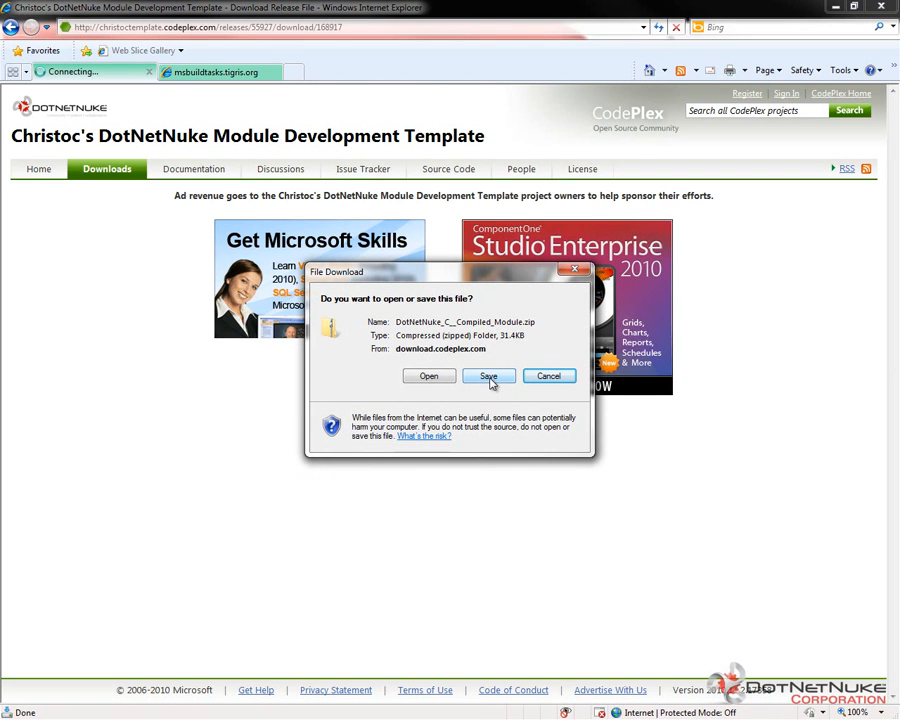
click(489, 376)
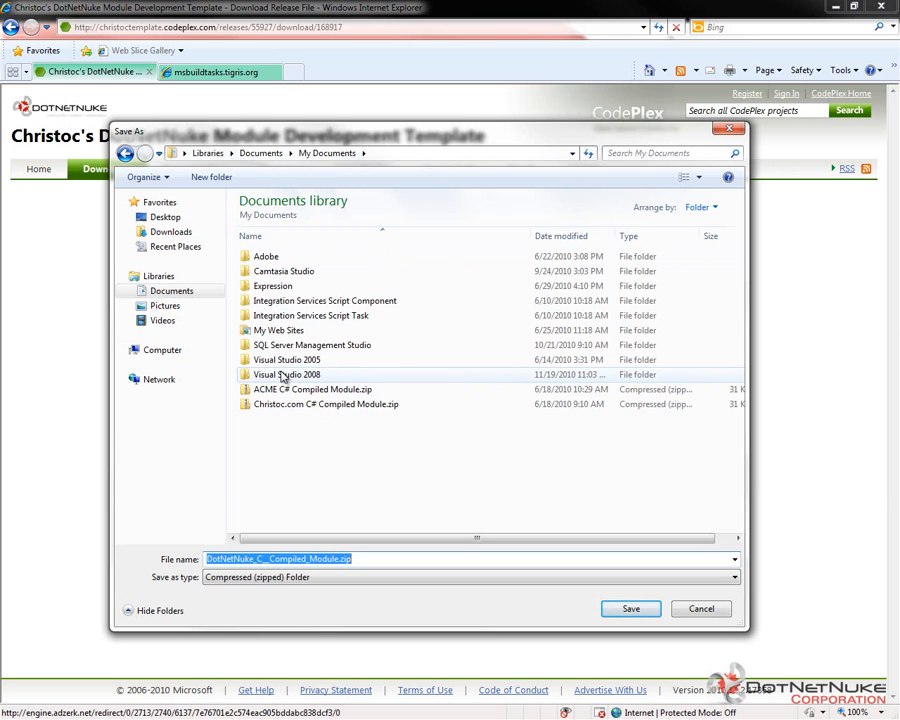
Save the template zip into Visual Studio 2008\Templates\ProjectTemplates\Visual C#\Web
double_click(287, 374)
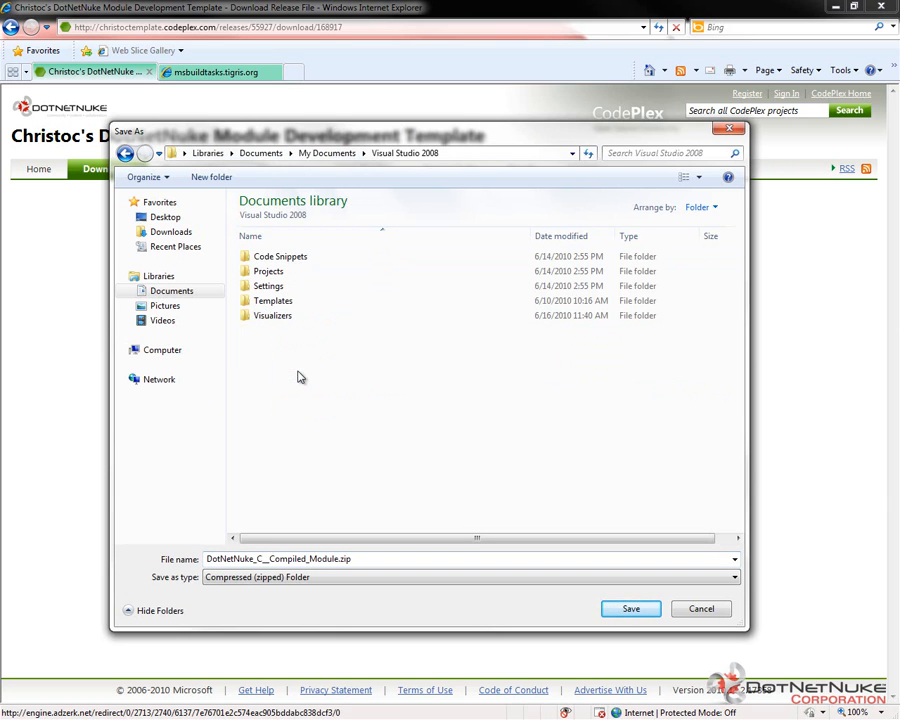
mouse_move(273, 300)
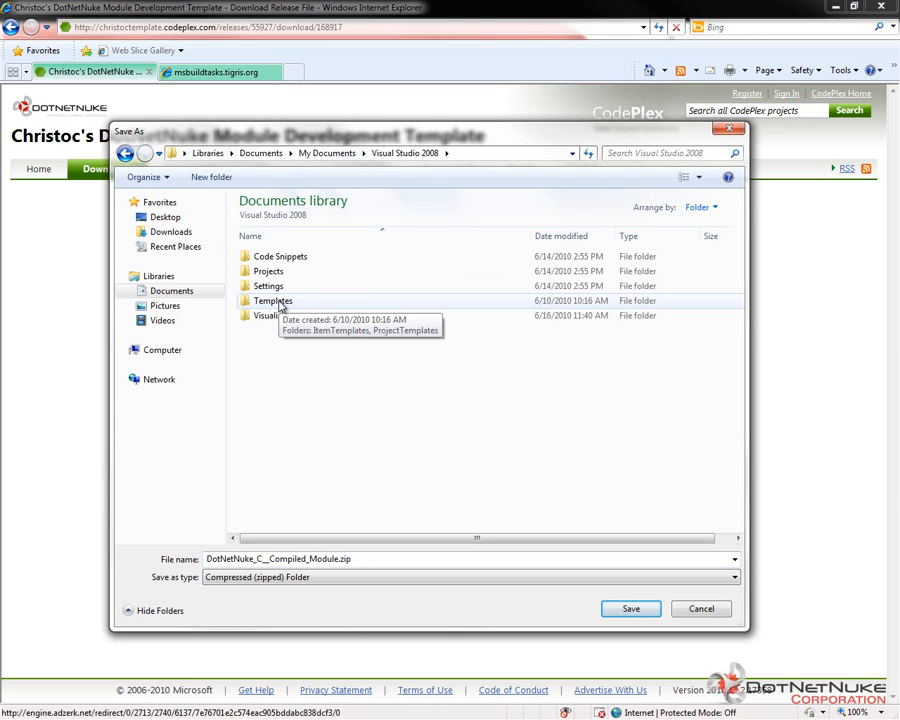
double_click(273, 300)
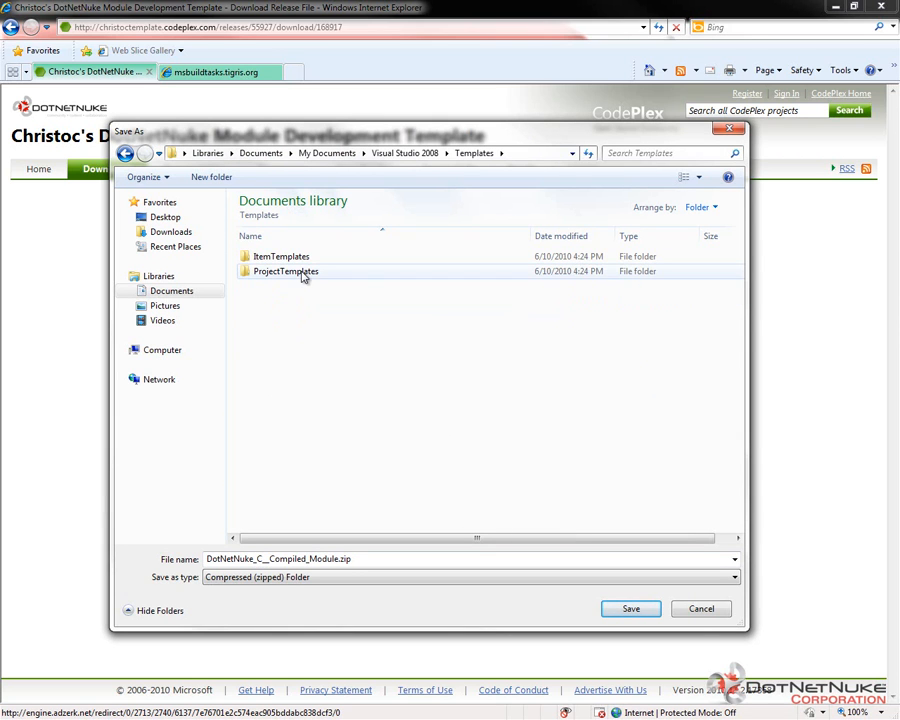
double_click(285, 271)
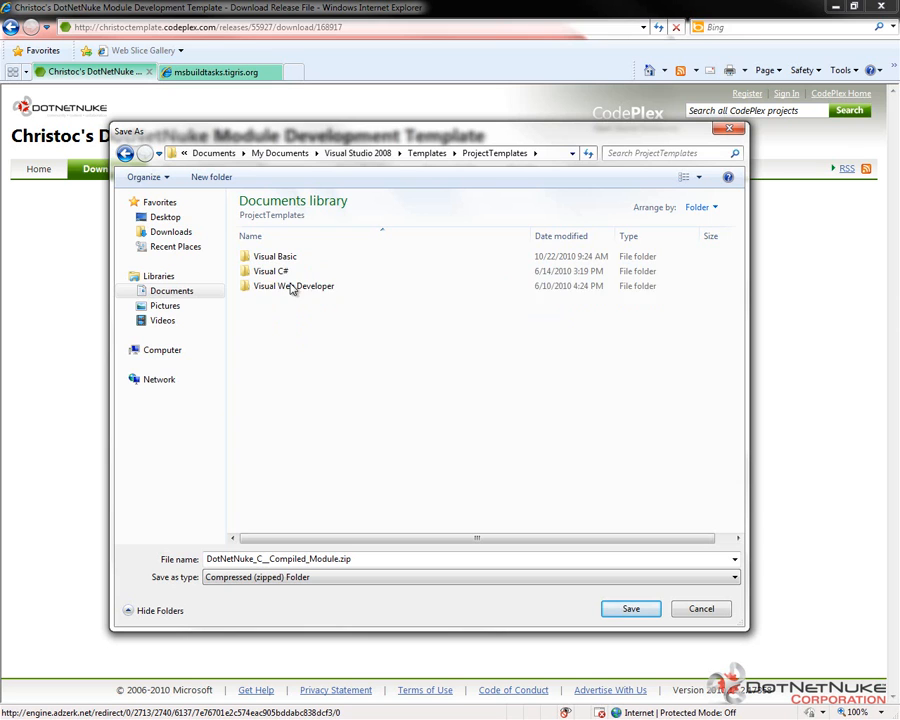
click(275, 256)
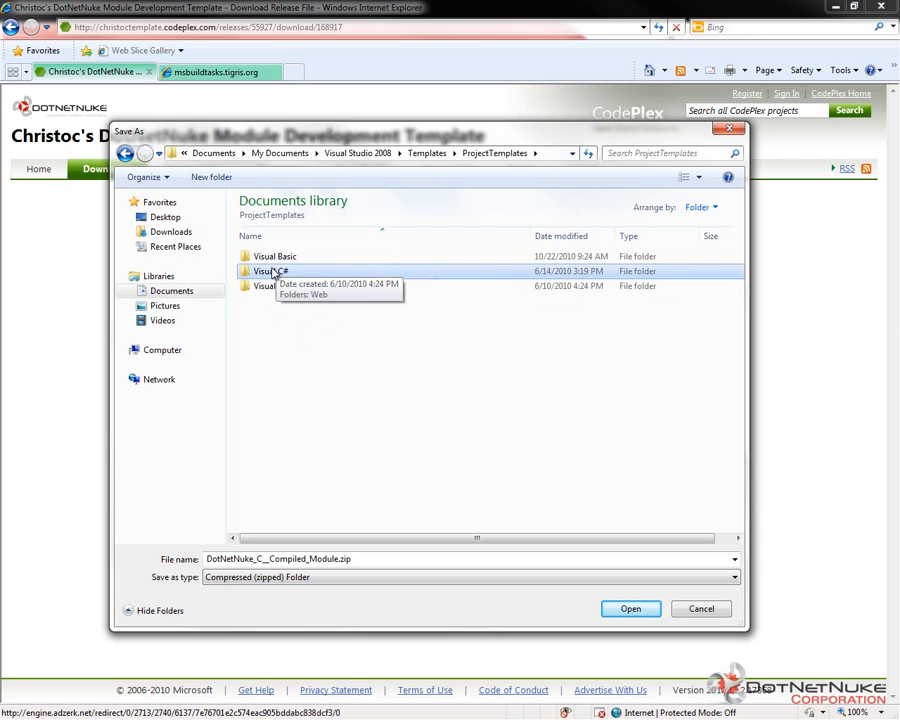
double_click(273, 271)
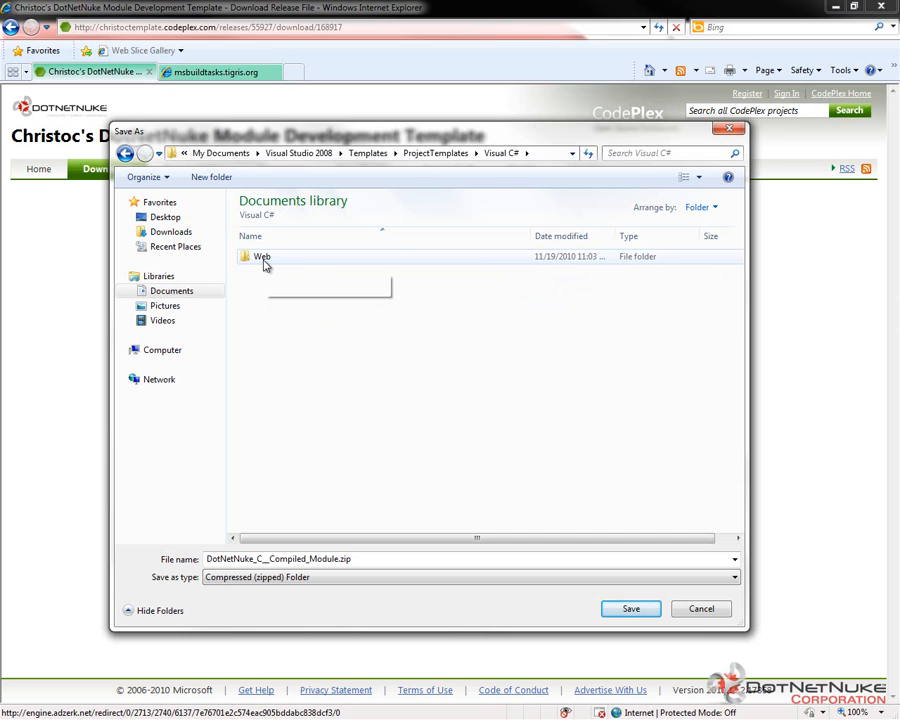
double_click(262, 256)
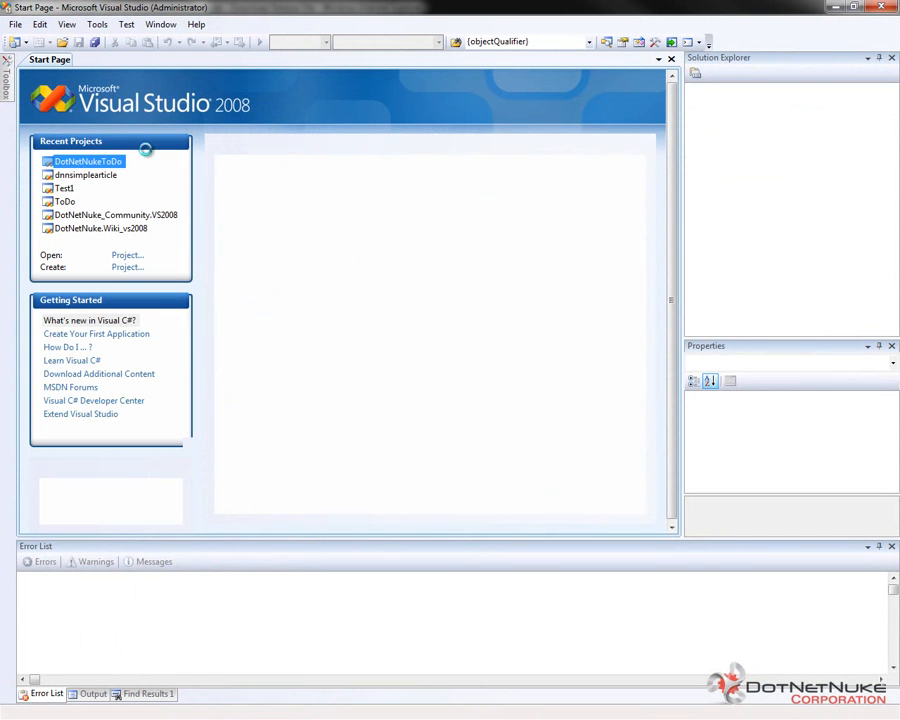
Create 'ModuleExample' from the DotNetNuke C# Compiled Module template in dnndev\DesktopModules
click(15, 24)
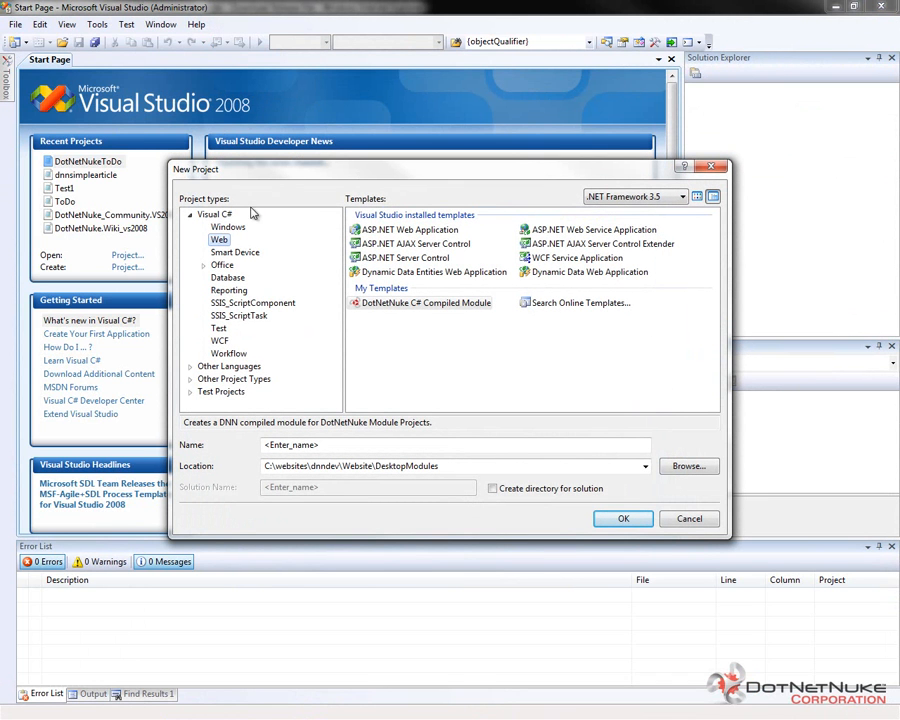
mouse_move(214, 214)
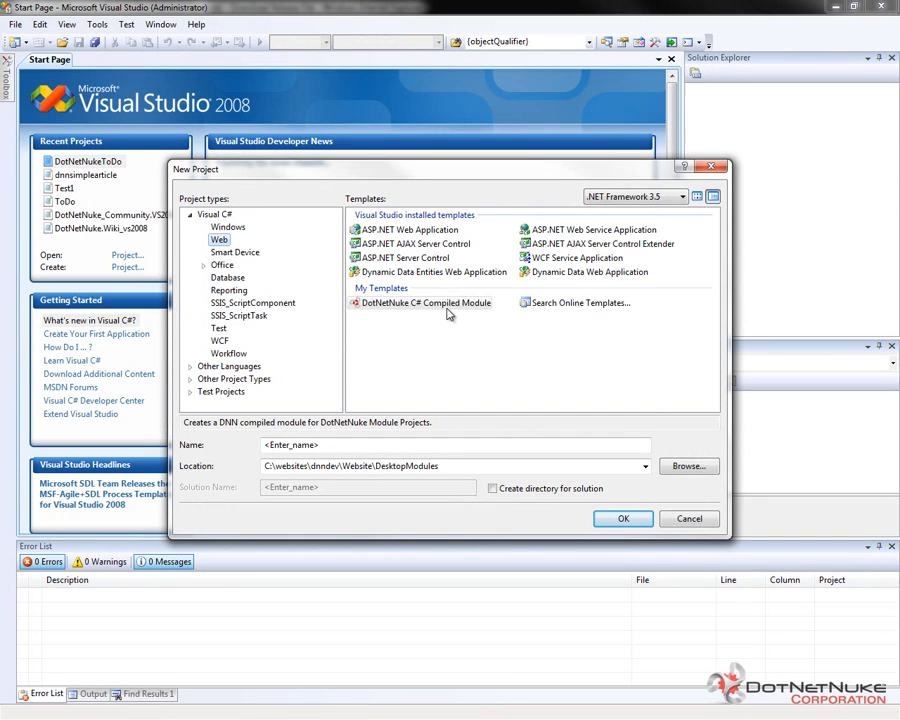
click(427, 302)
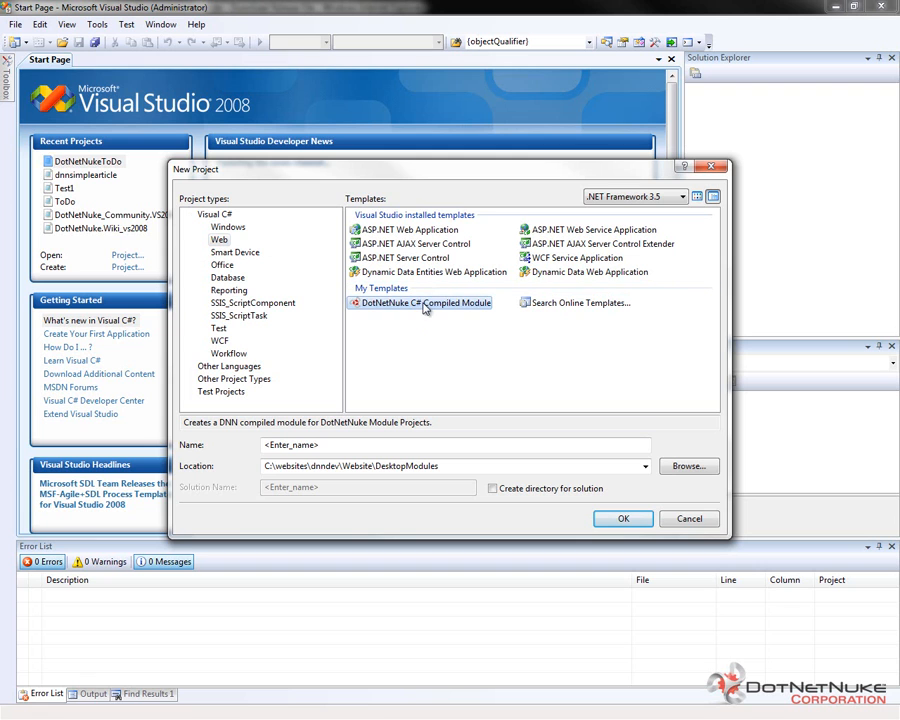
mouse_move(444, 311)
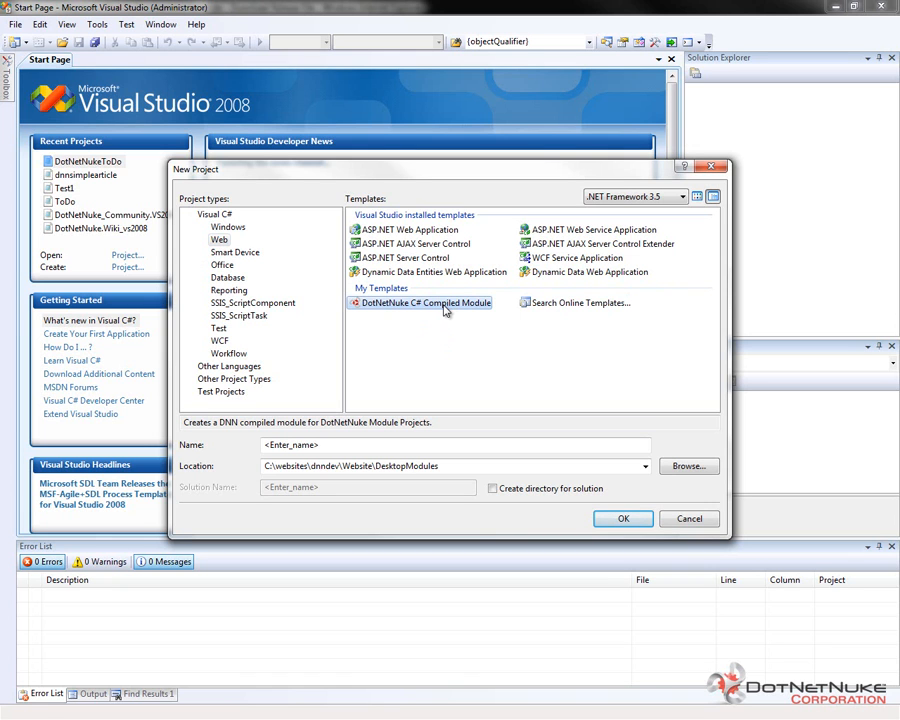
mouse_move(406, 399)
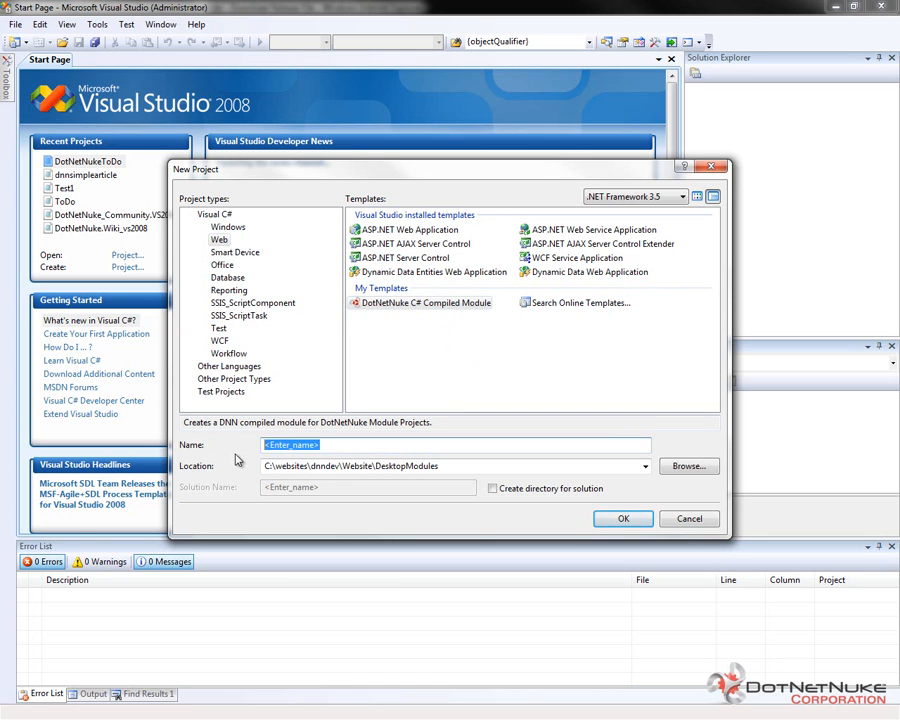
text(ModuleExample)
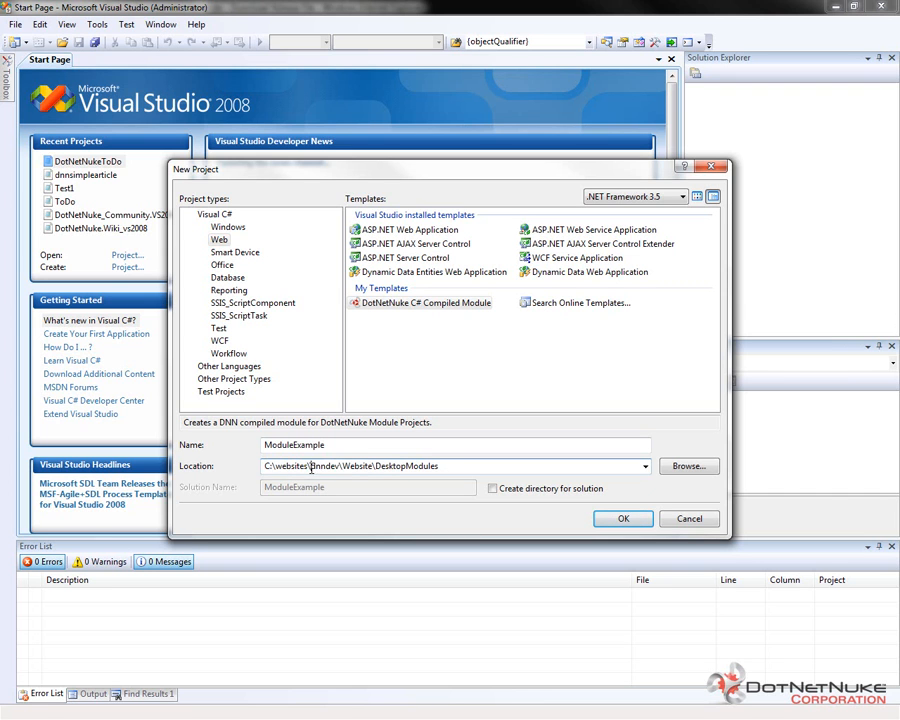
double_click(353, 466)
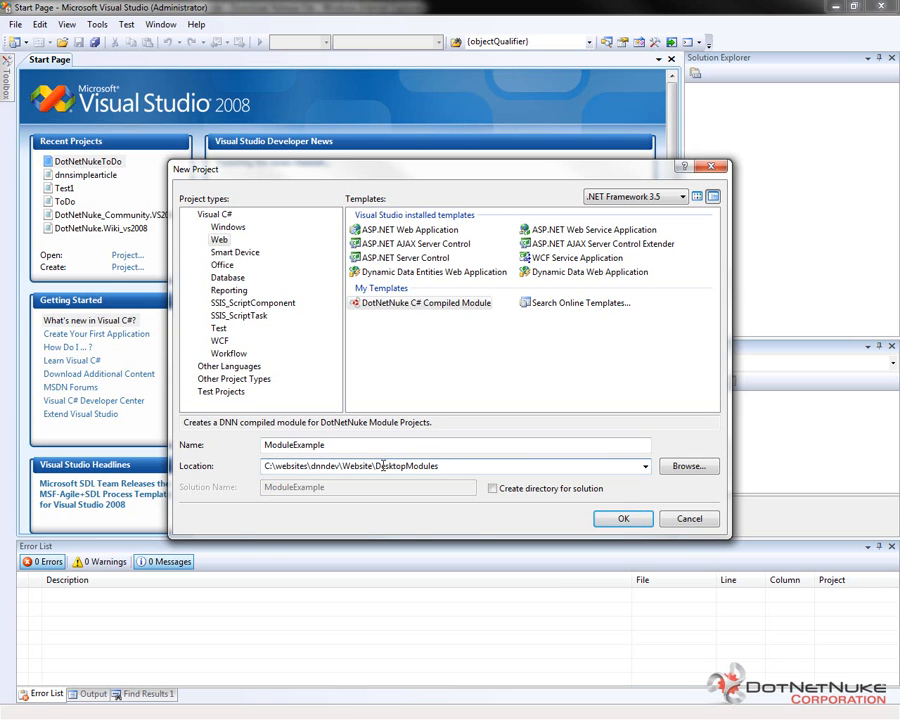
double_click(405, 466)
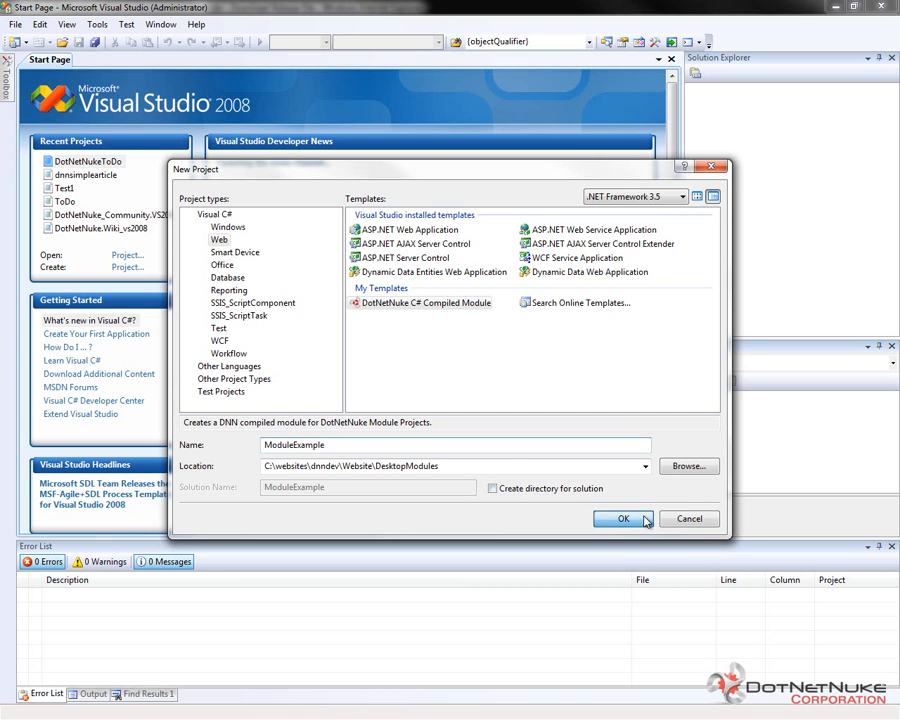
click(623, 519)
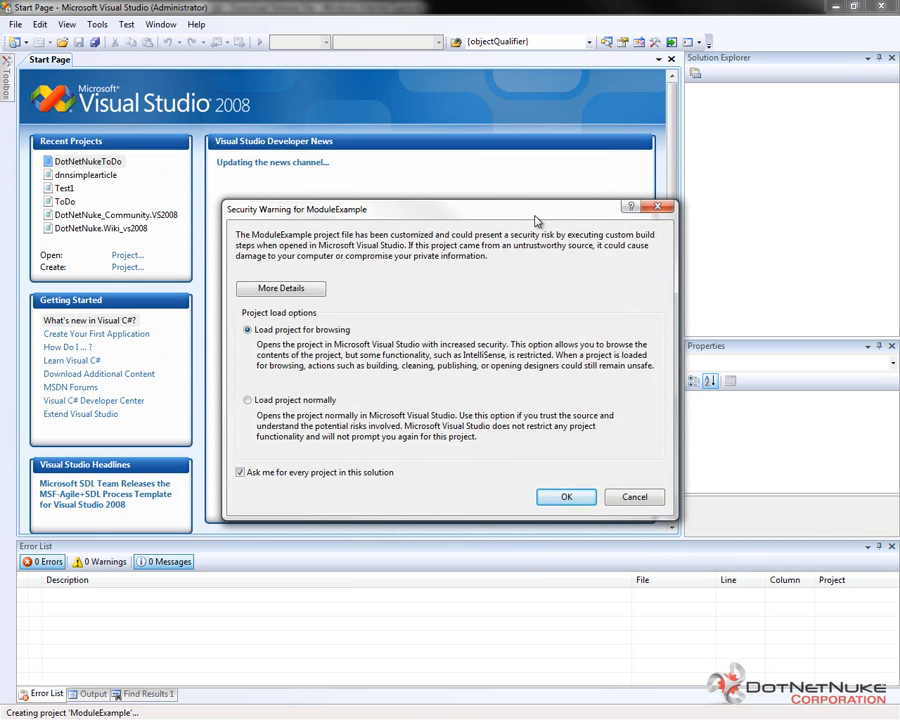
mouse_move(369, 237)
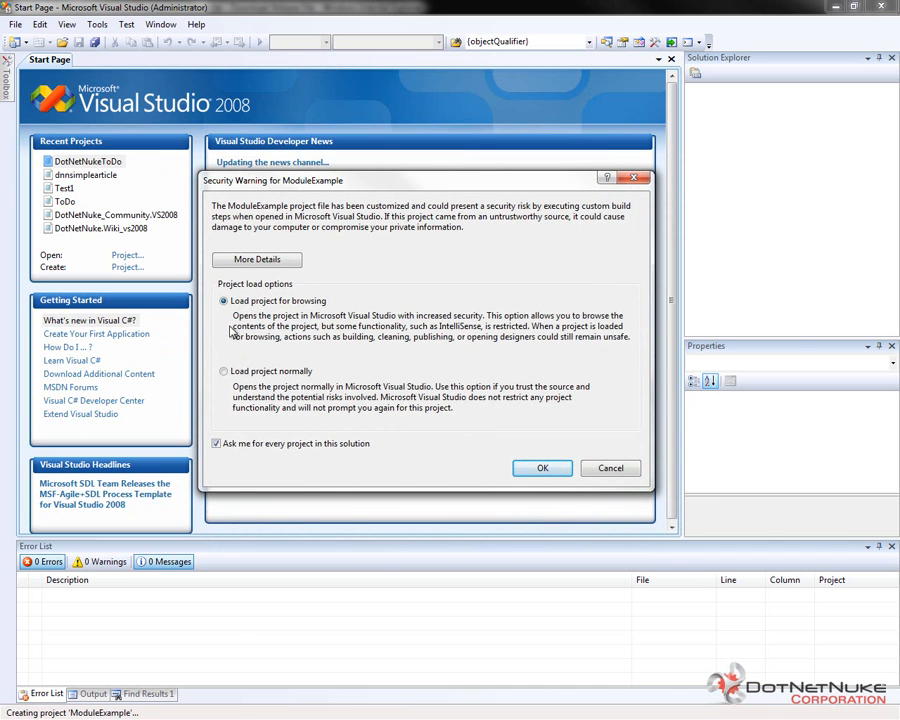
mouse_move(238, 362)
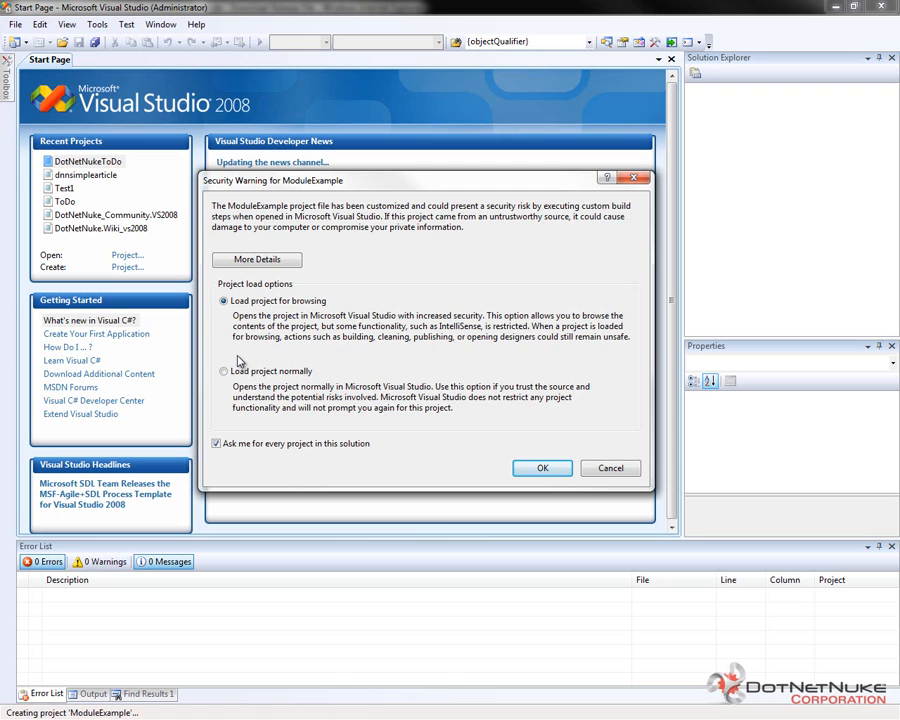
Choose 'Load project normally' in the Security Warning and confirm
click(223, 371)
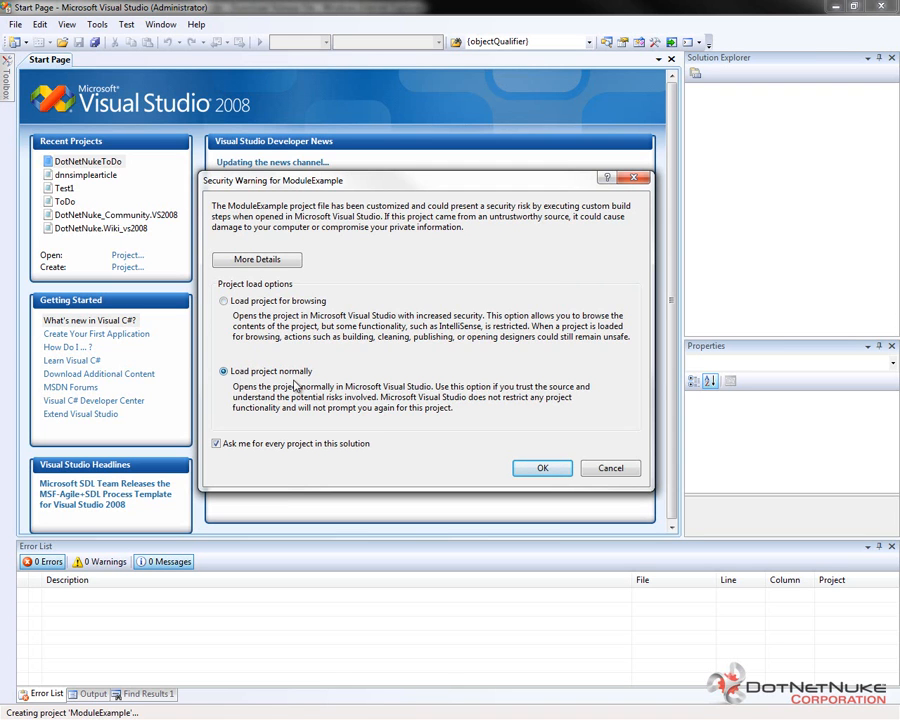
click(542, 468)
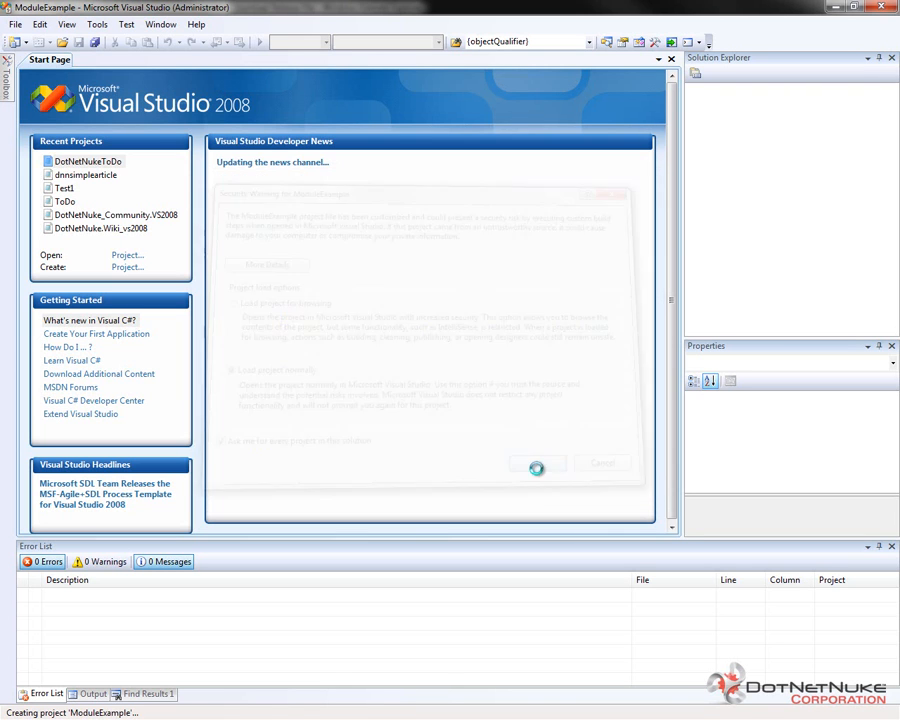
click(537, 463)
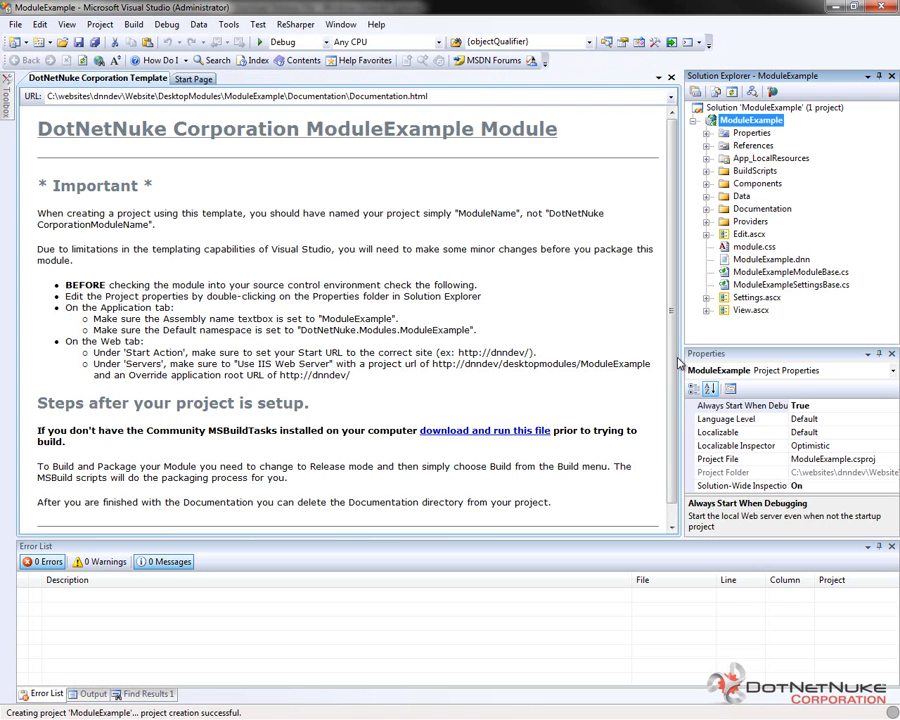
mouse_move(878, 193)
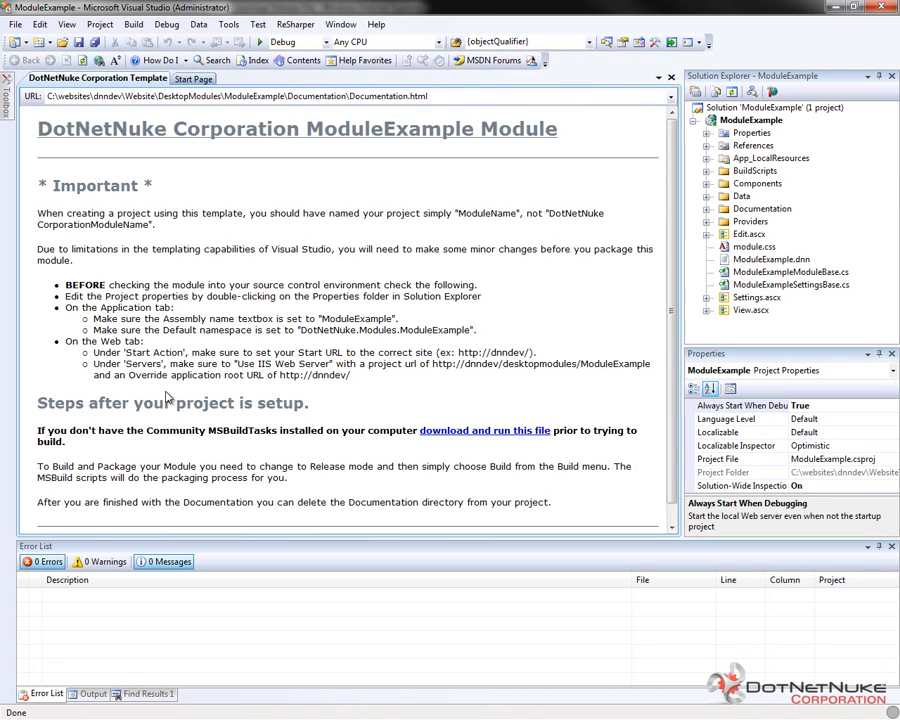
mouse_move(221, 237)
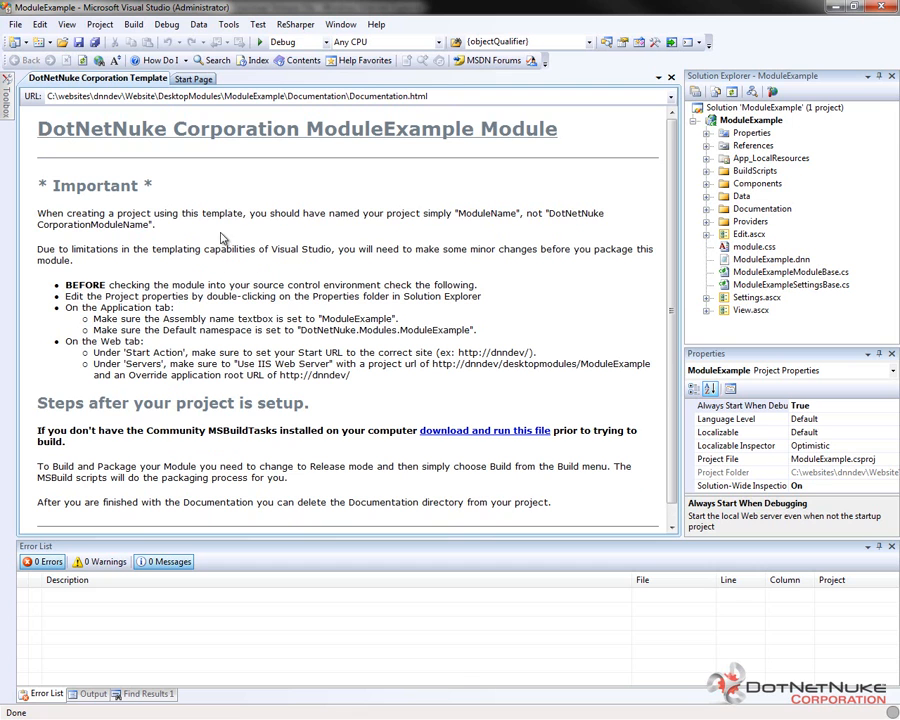
mouse_move(175, 325)
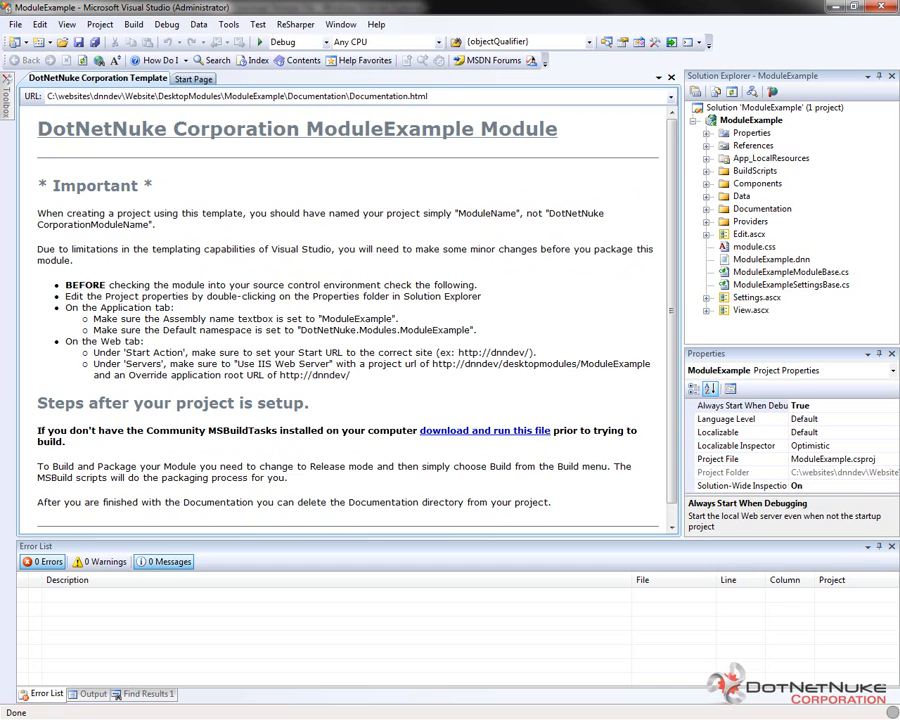
Set the Solution Configurations dropdown from Debug to Release
click(133, 24)
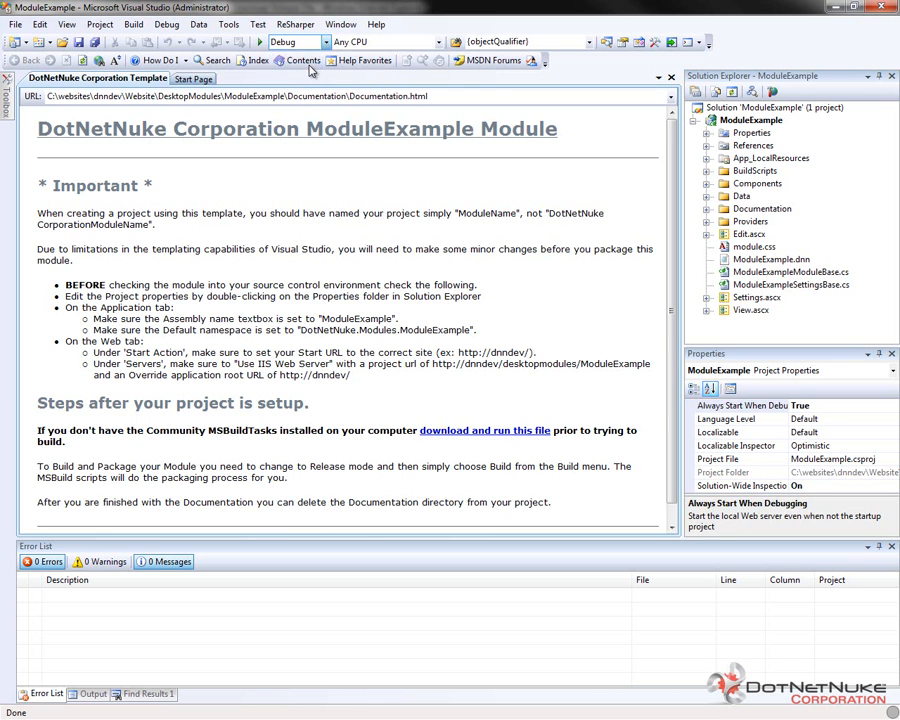
click(133, 24)
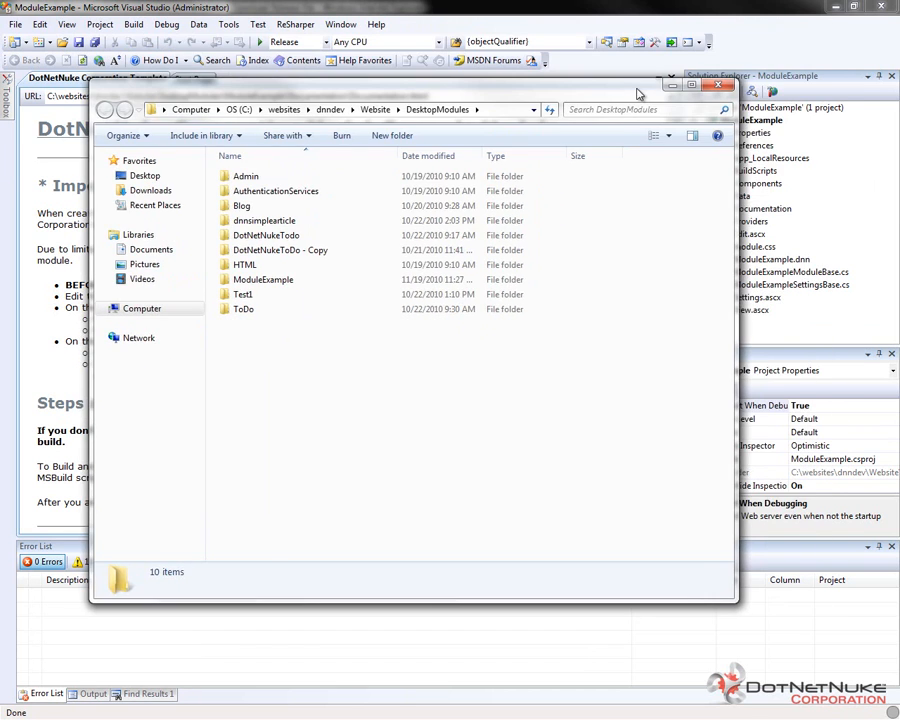
Open DesktopModules\ModuleExample\packages to view the Install and Source zips, then close Explorer
click(263, 279)
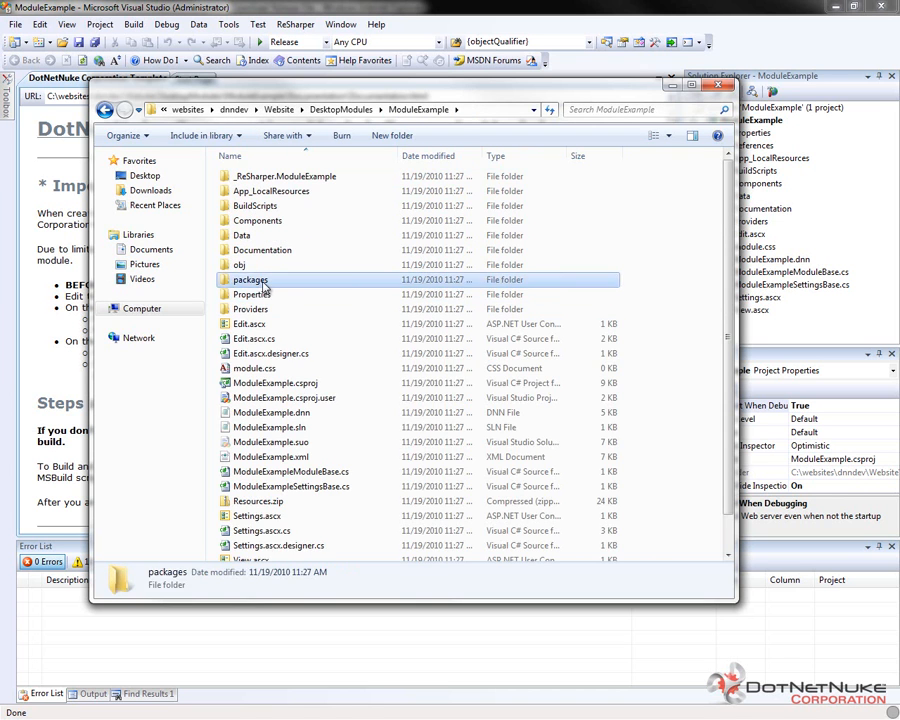
double_click(250, 279)
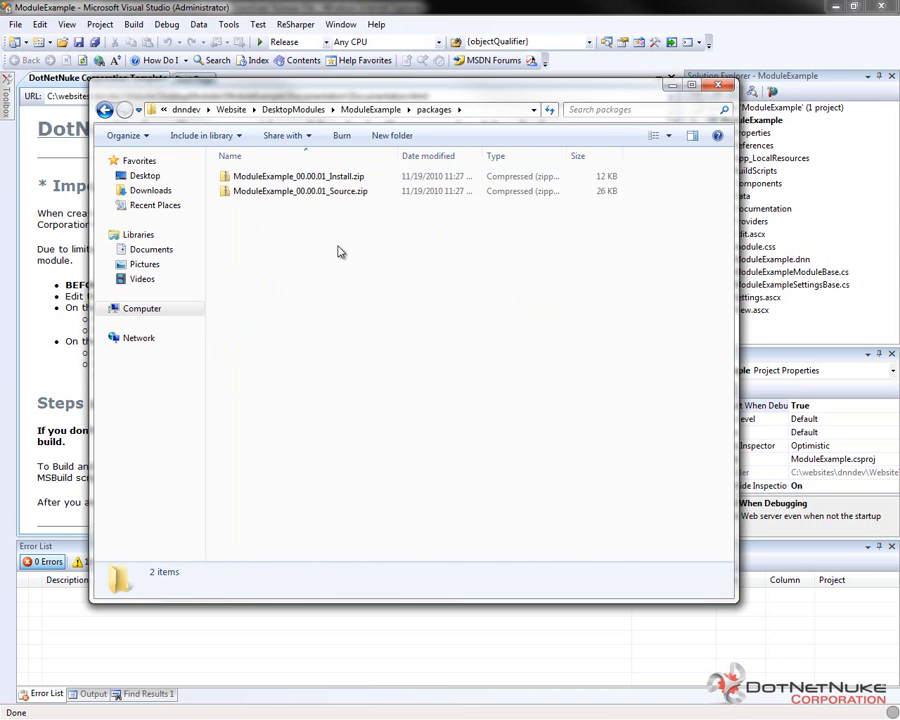
mouse_move(300, 191)
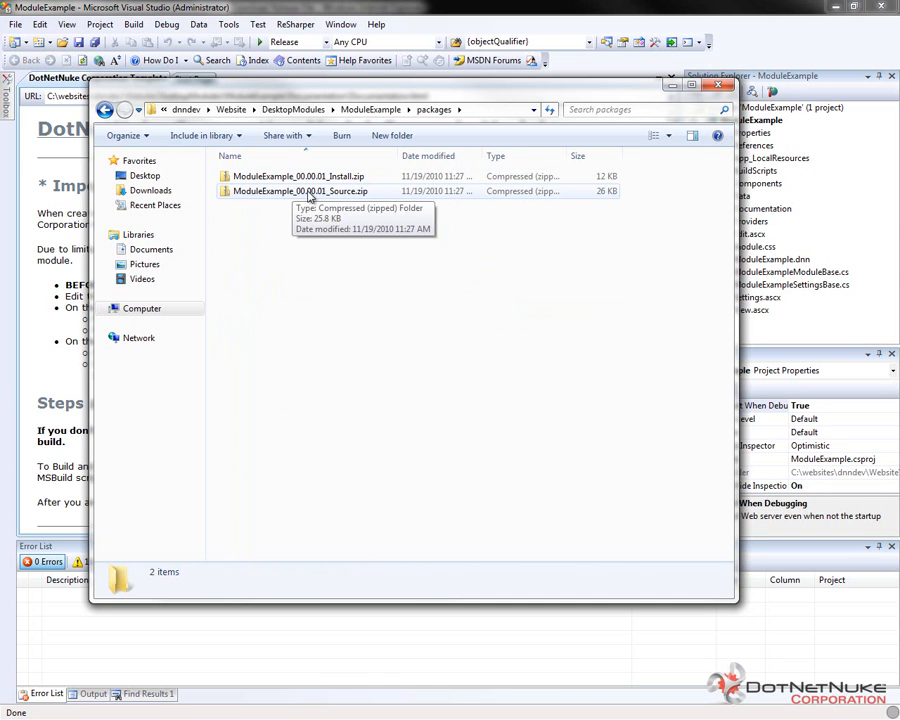
mouse_move(322, 281)
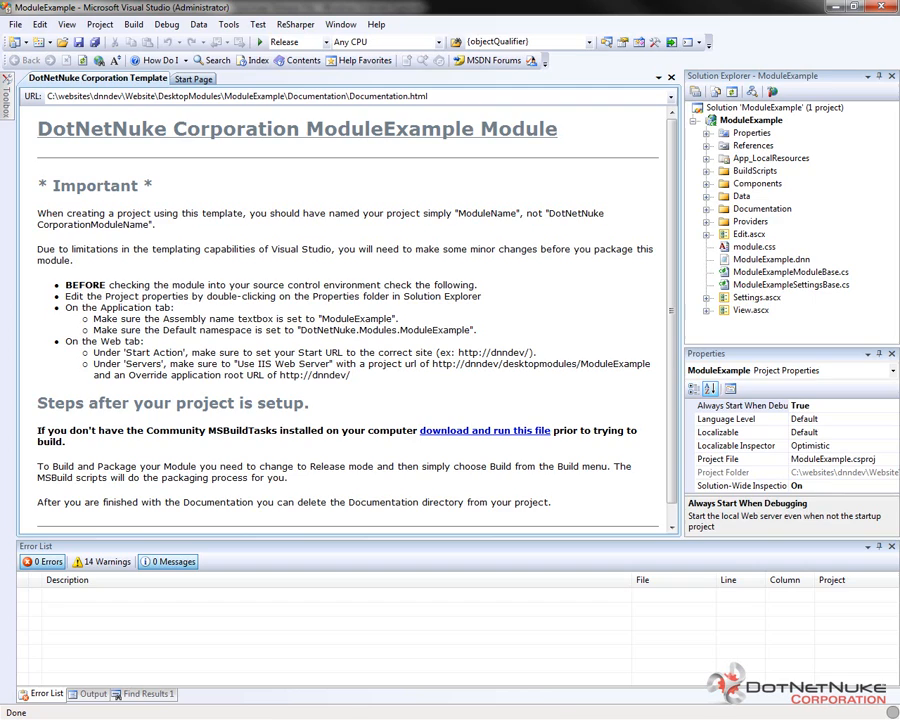
click(484, 430)
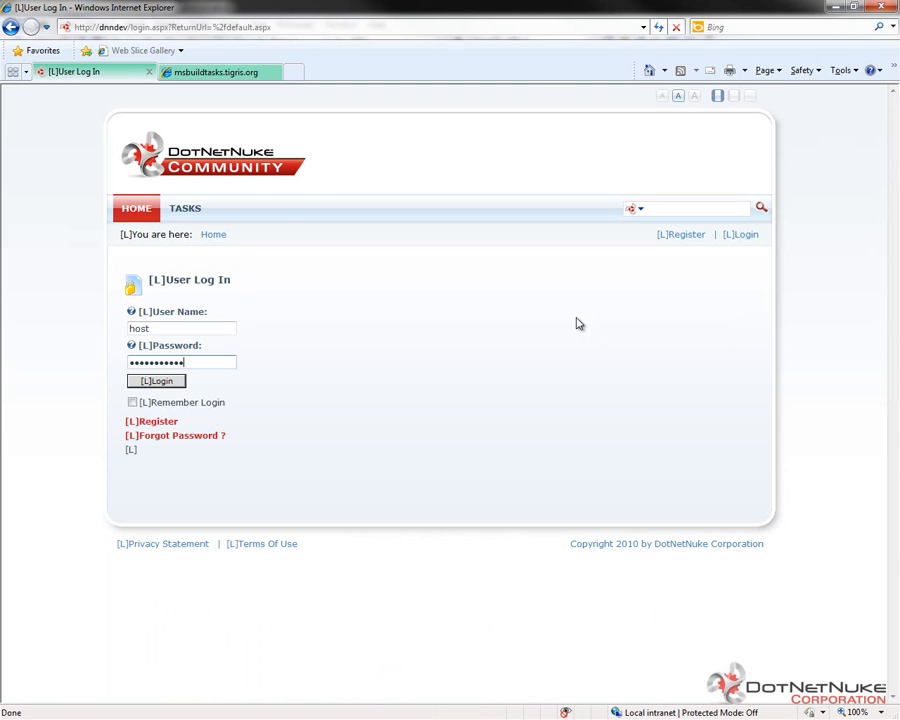
Log in to the DotNetNuke site with the host account credentials
click(156, 380)
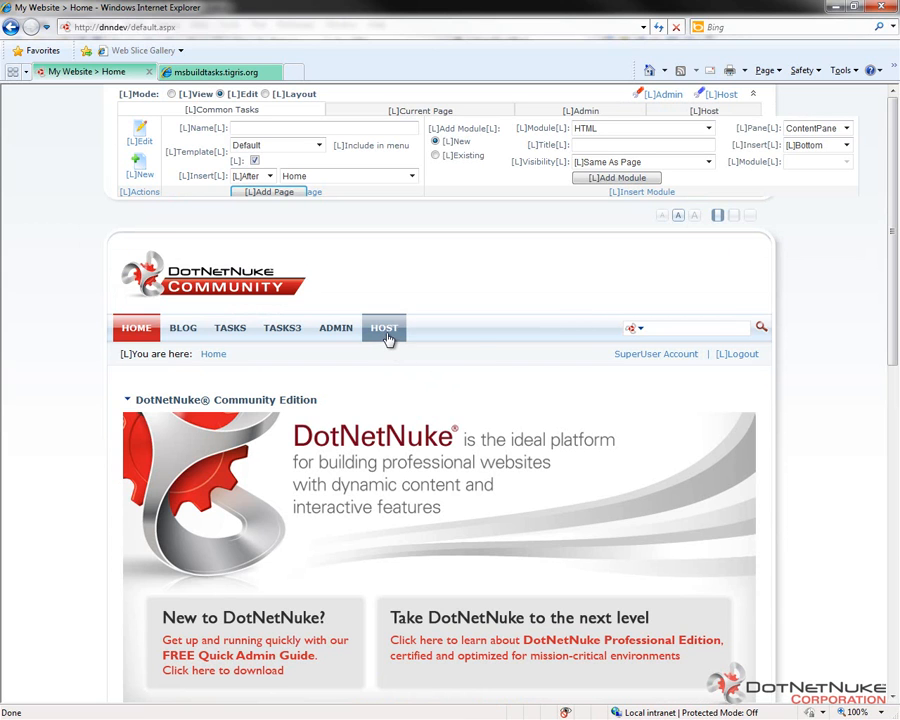
Go to Host > Extensions and launch the Install Extension Wizard from the module actions
click(384, 327)
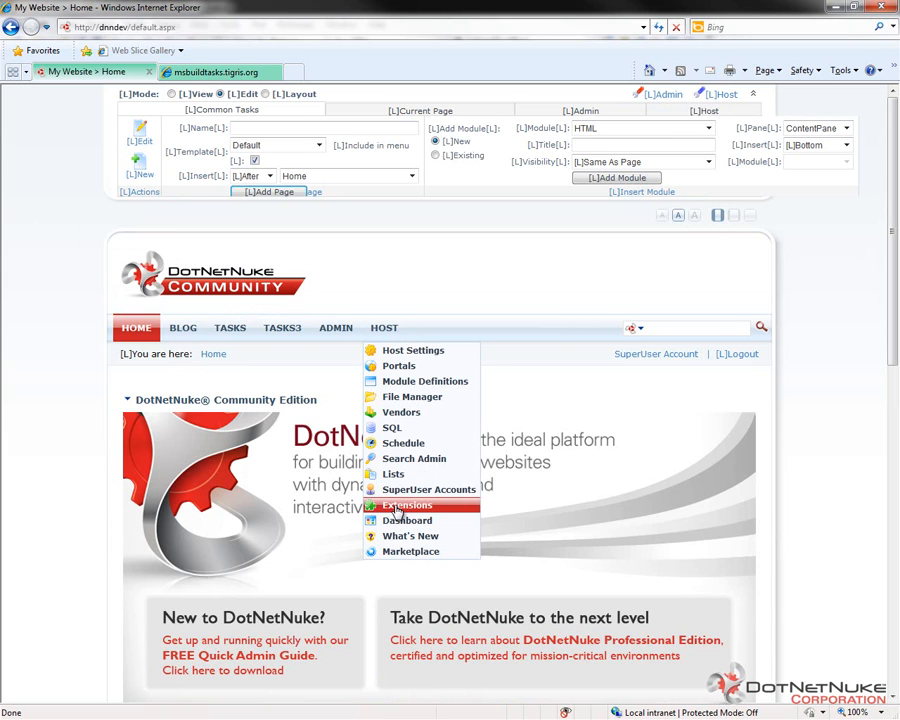
click(406, 505)
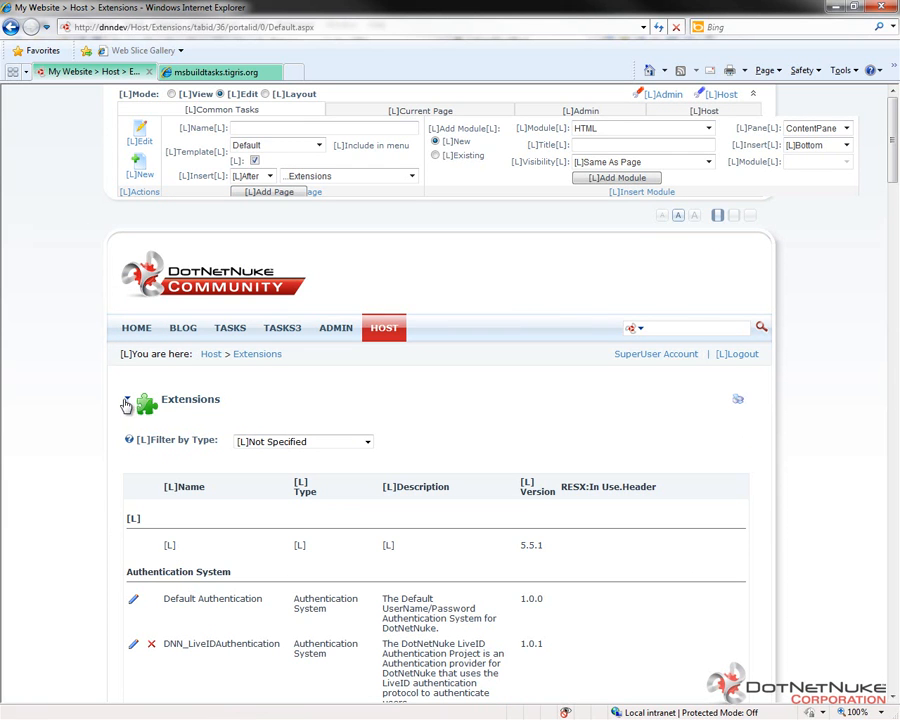
click(127, 405)
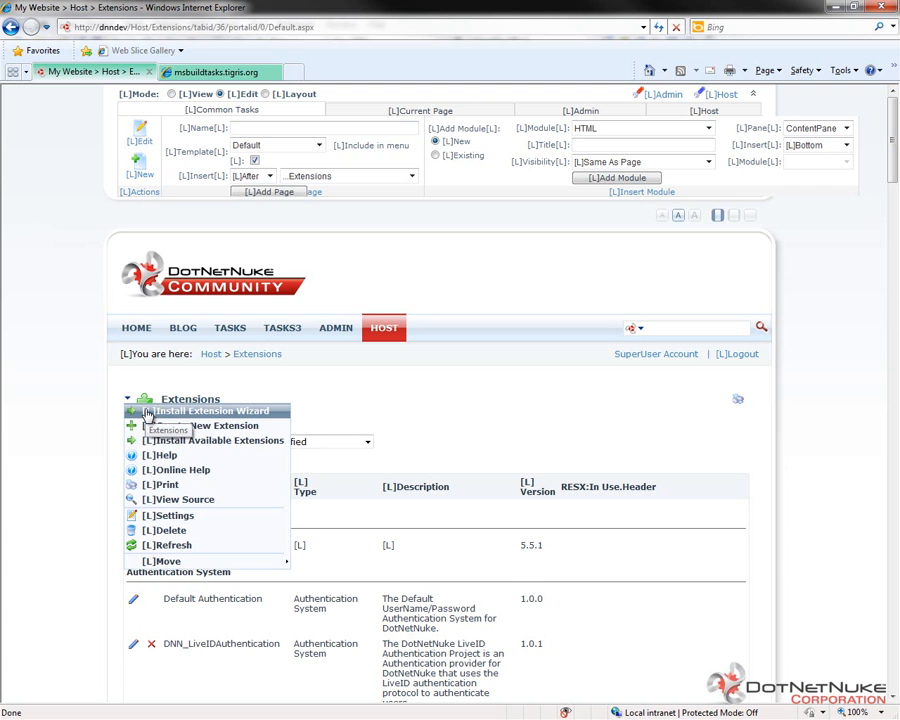
mouse_move(213, 411)
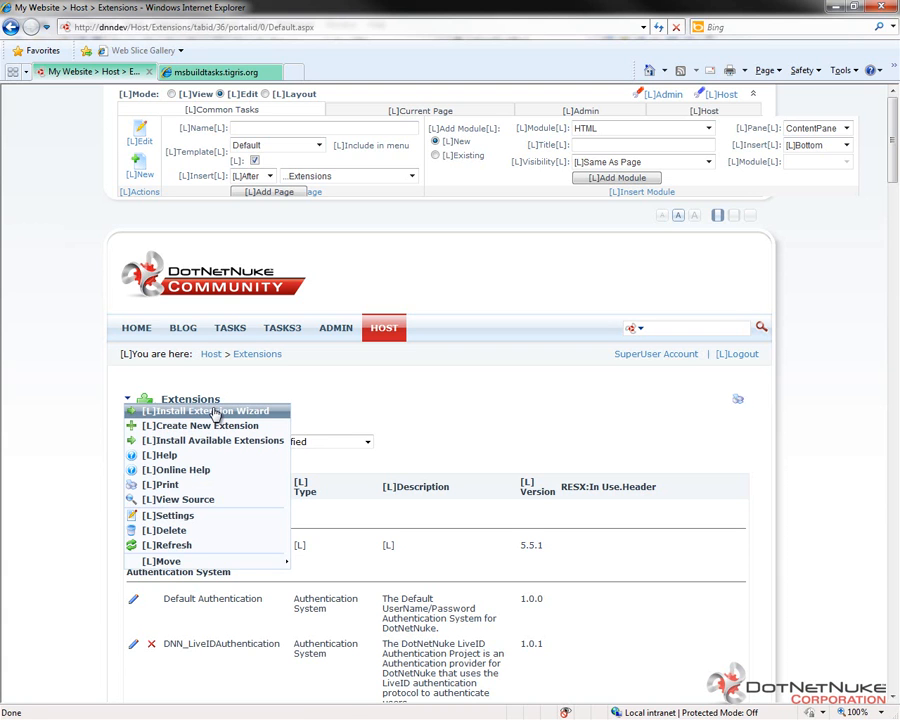
click(208, 411)
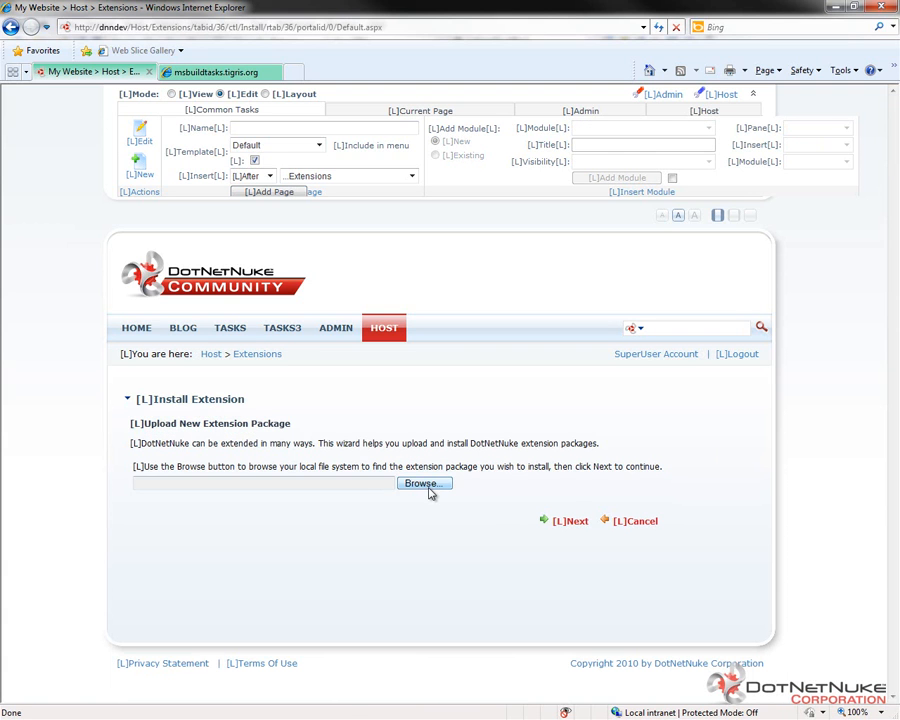
Select ModuleExample_00.00.01_Source.zip from c:\websites\dnn\DesktopModules\ModuleExample\packages as the upload file
click(422, 483)
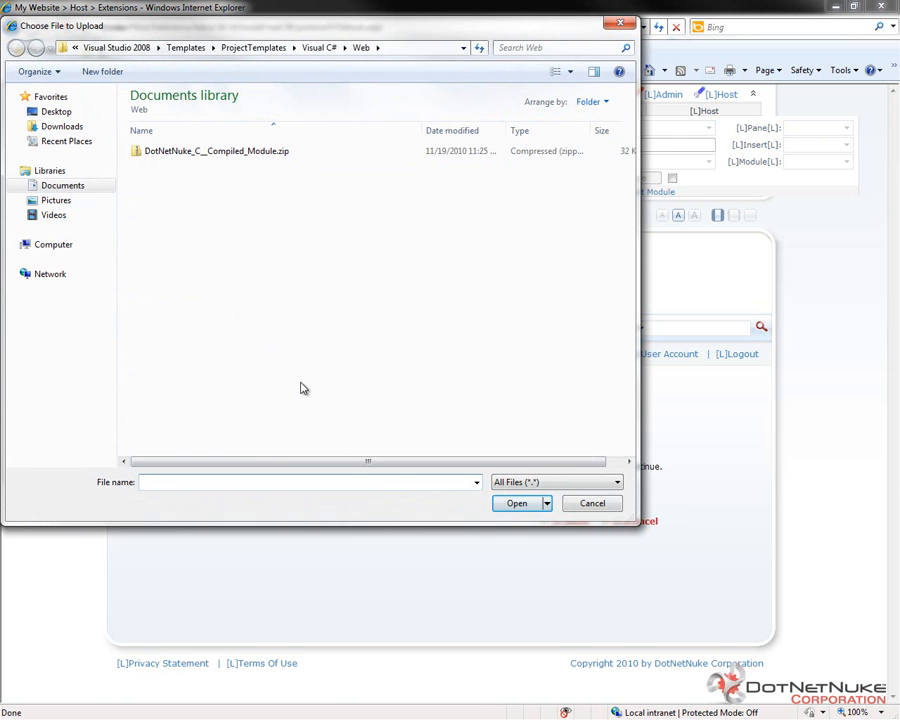
text(c:\websites\)
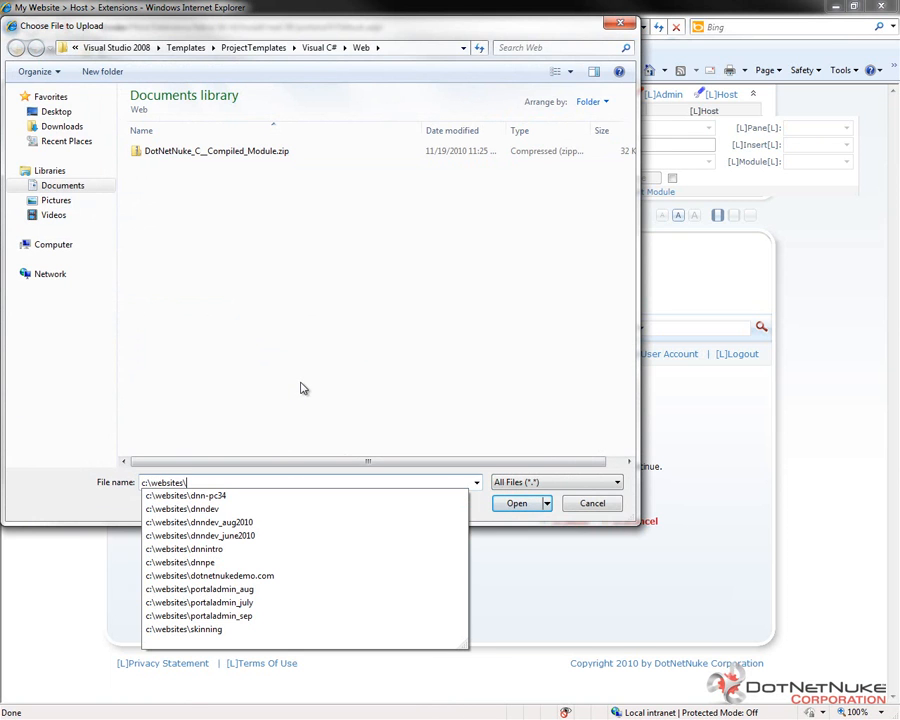
text(dnndev\Website\)
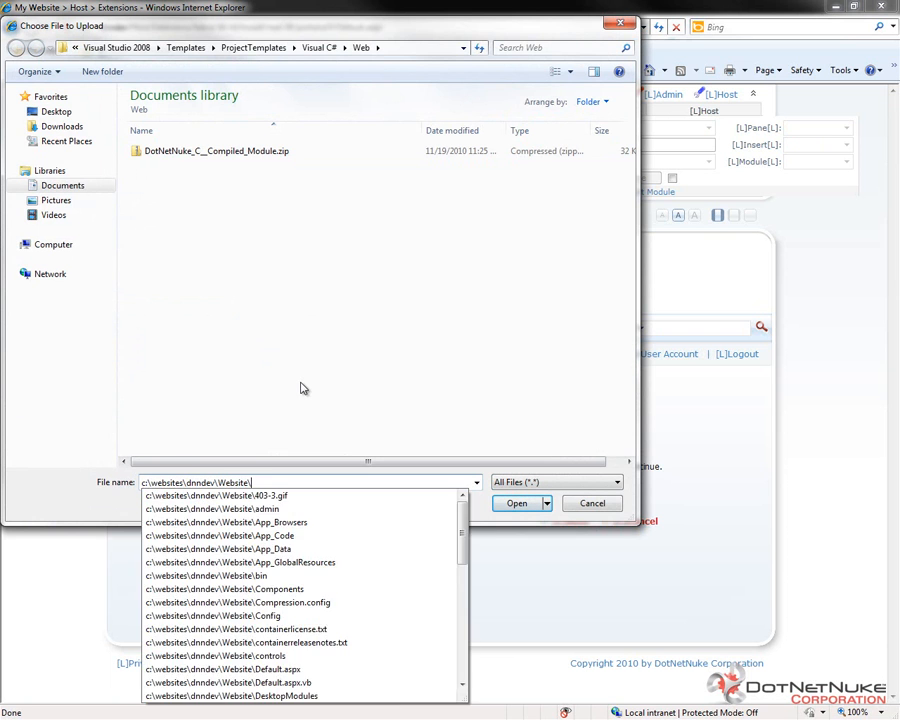
text(DesktopModules\m)
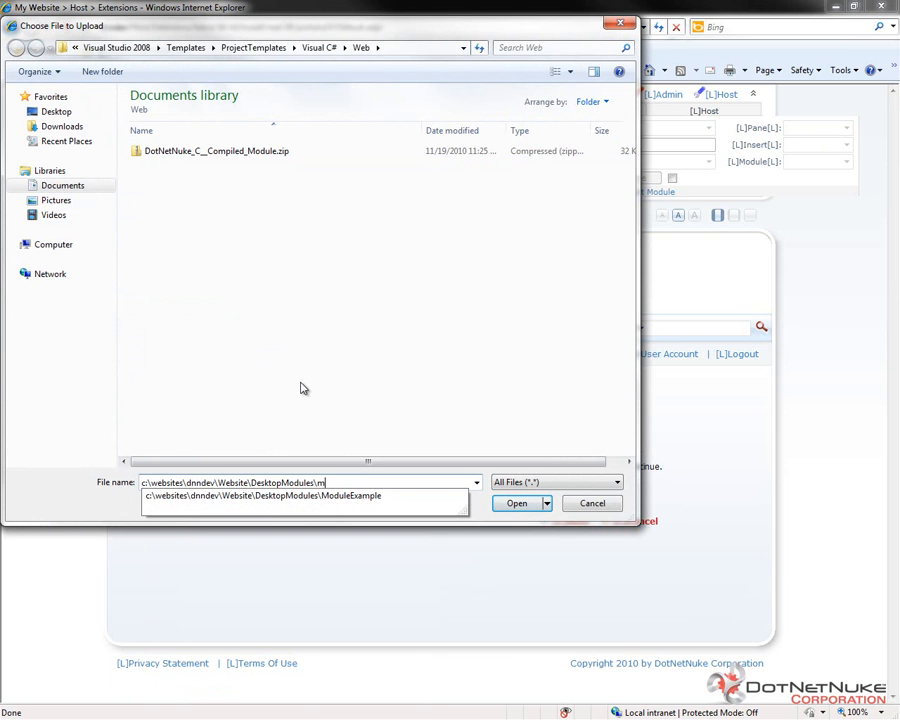
click(265, 495)
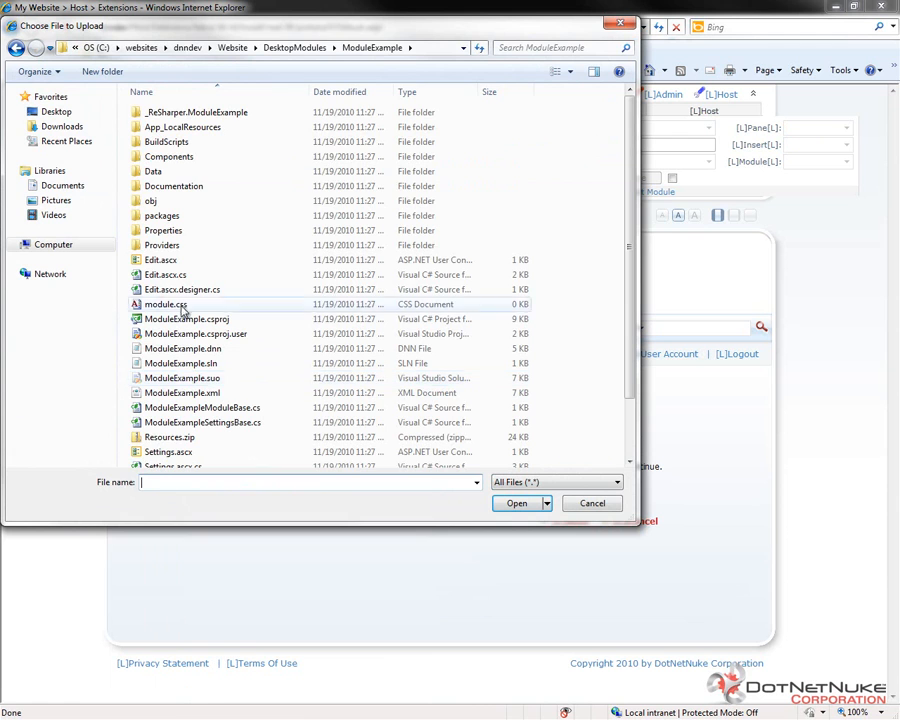
double_click(162, 215)
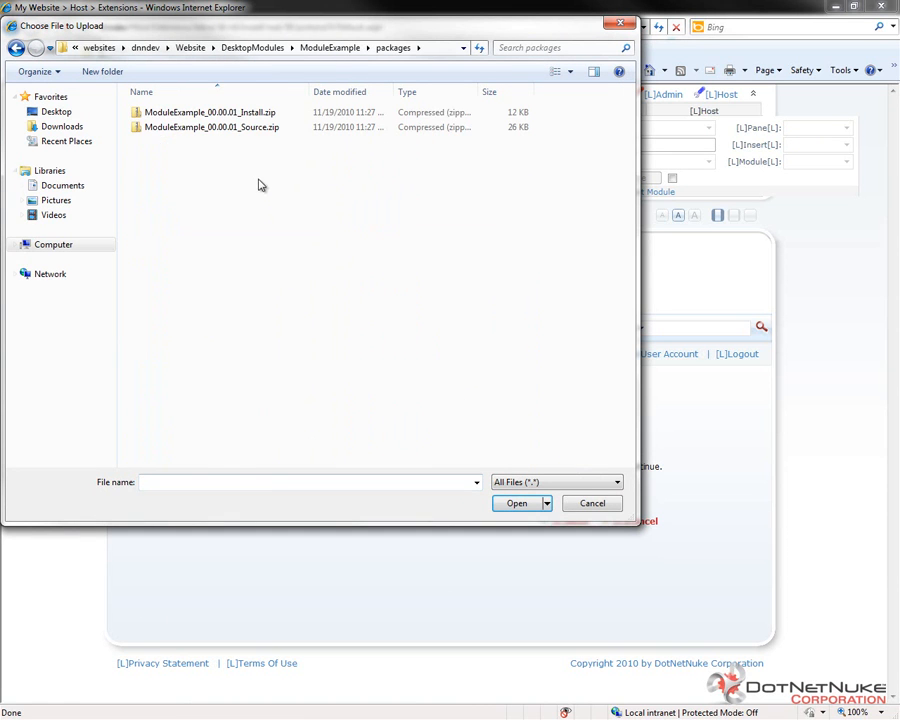
click(211, 127)
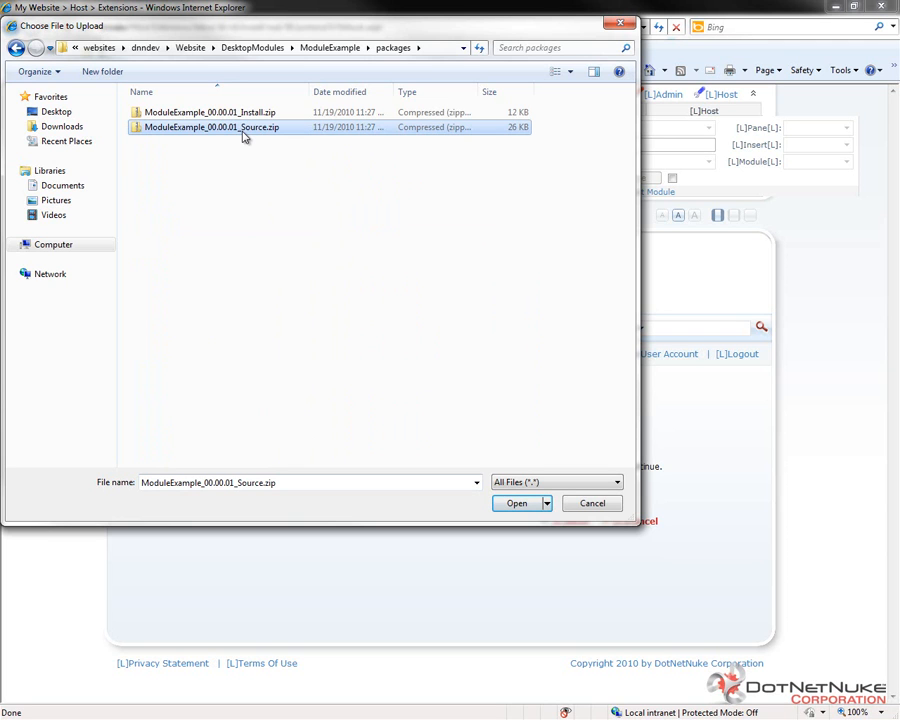
click(516, 503)
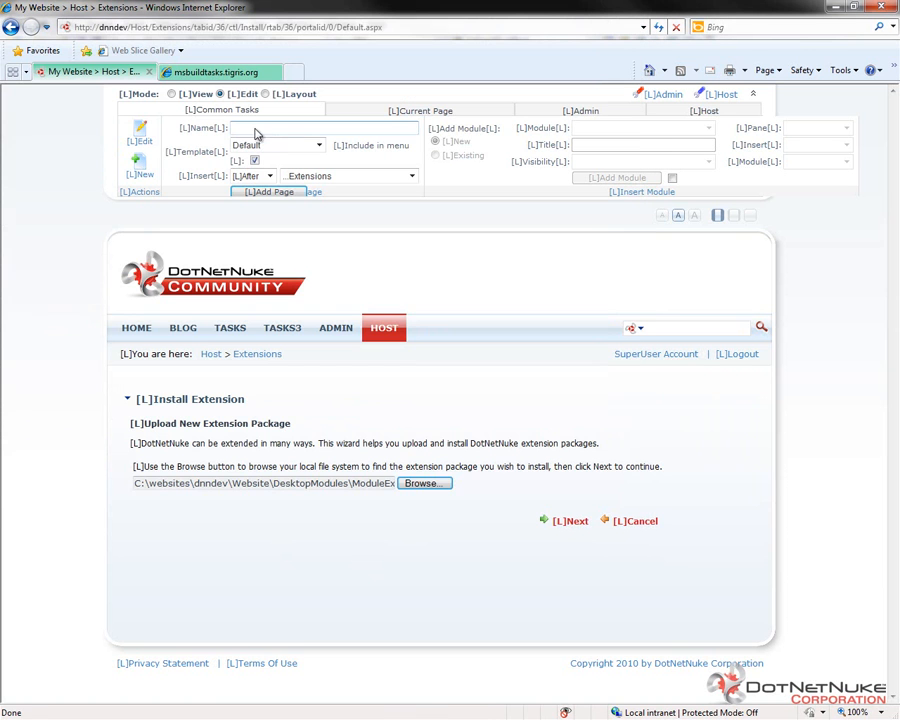
Upload the package, pass package info and release notes, accept the license, and install
click(571, 520)
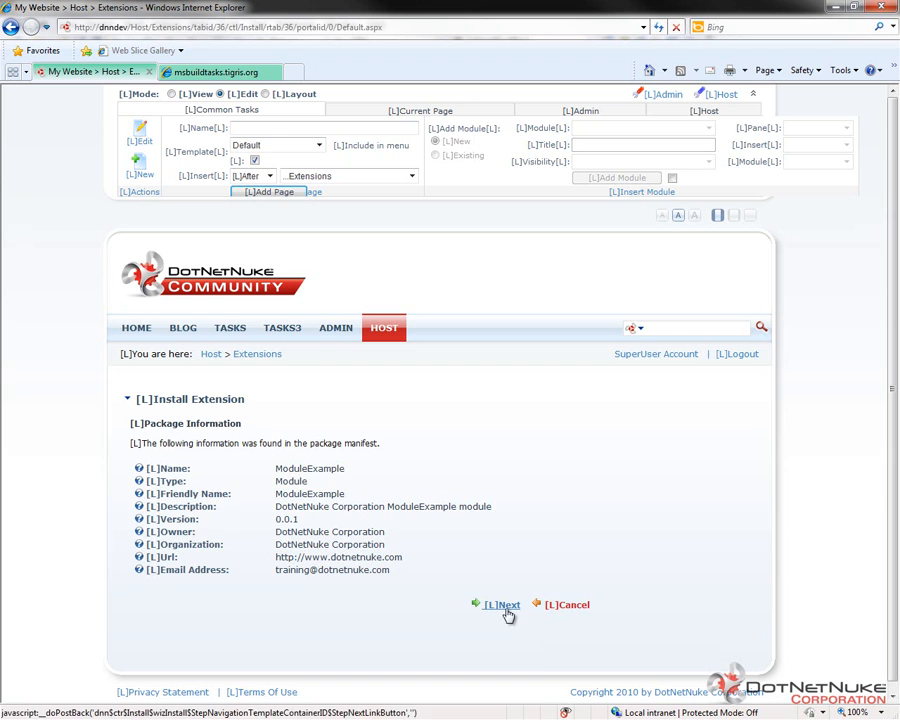
click(501, 604)
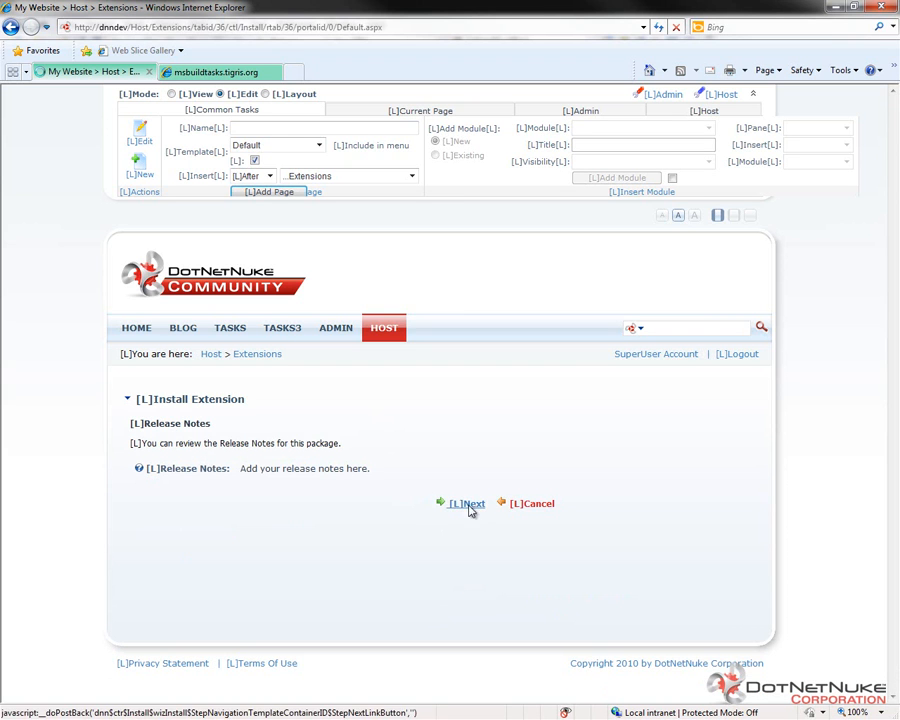
click(466, 503)
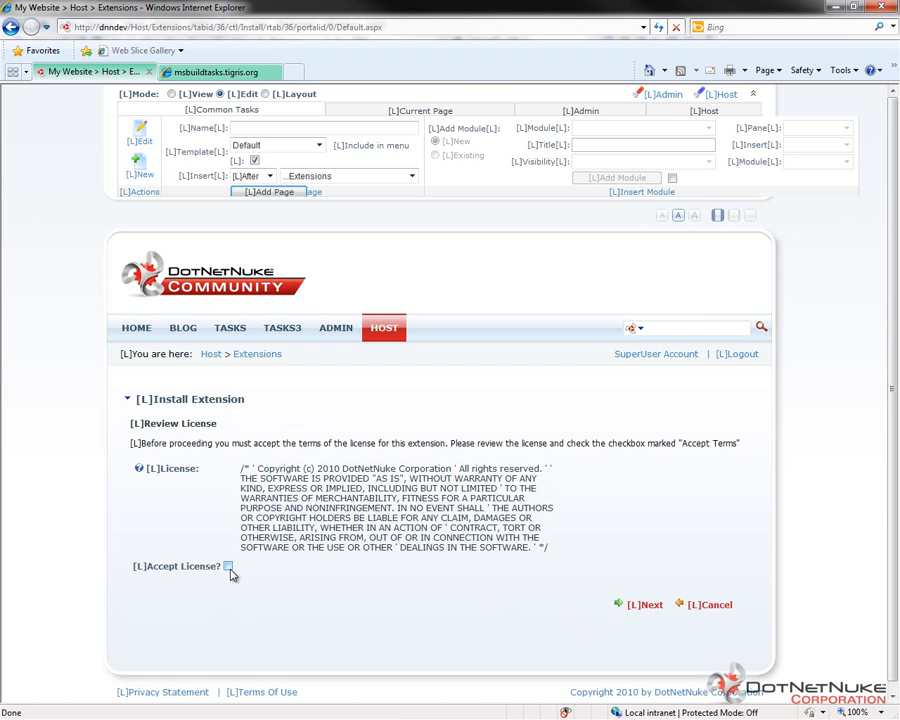
click(228, 566)
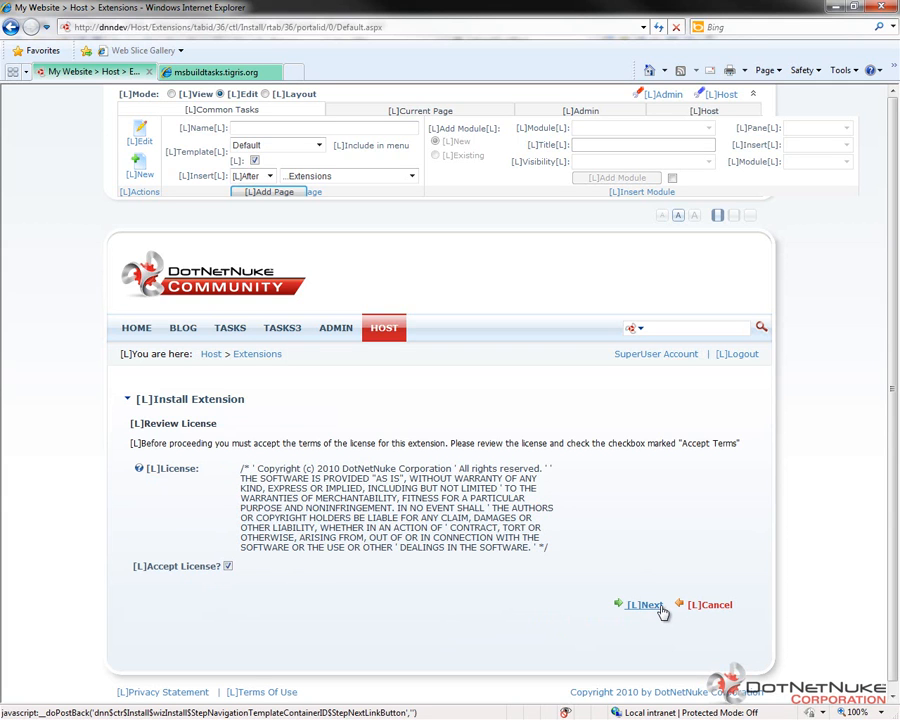
mouse_move(457, 620)
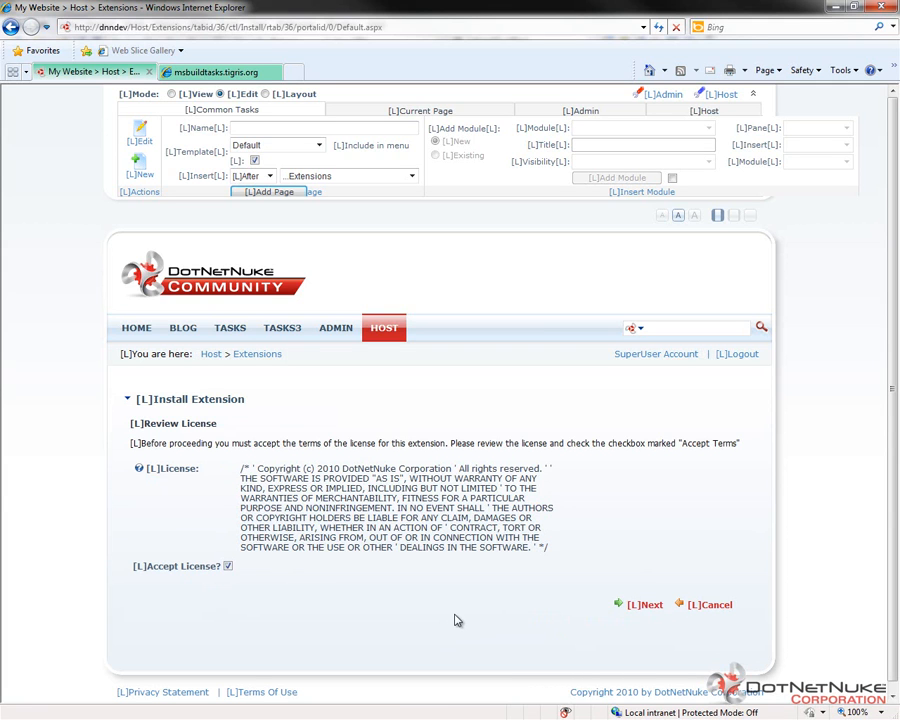
click(645, 604)
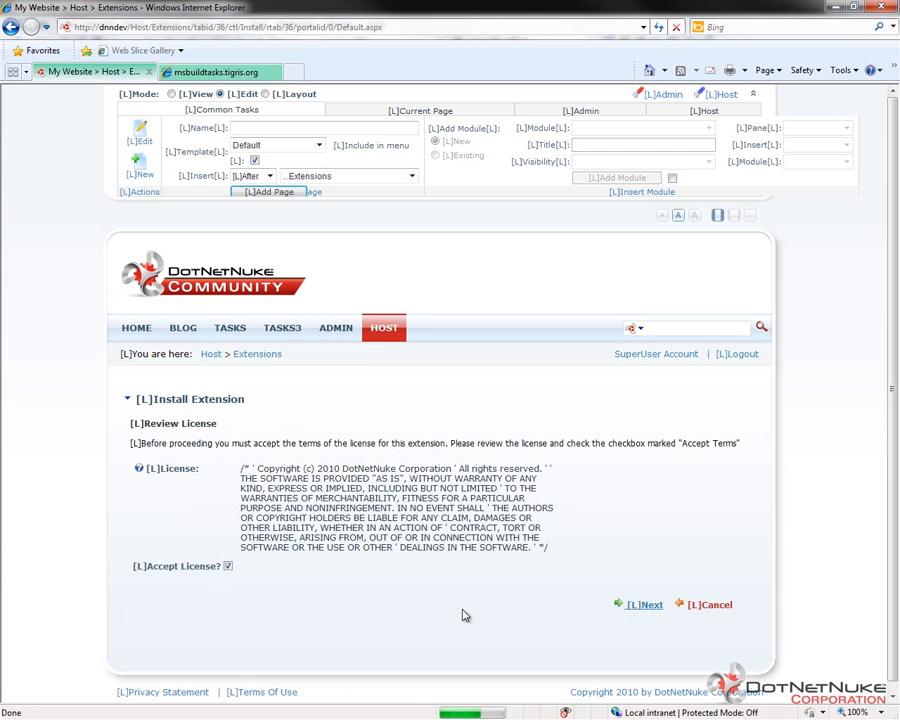
click(644, 604)
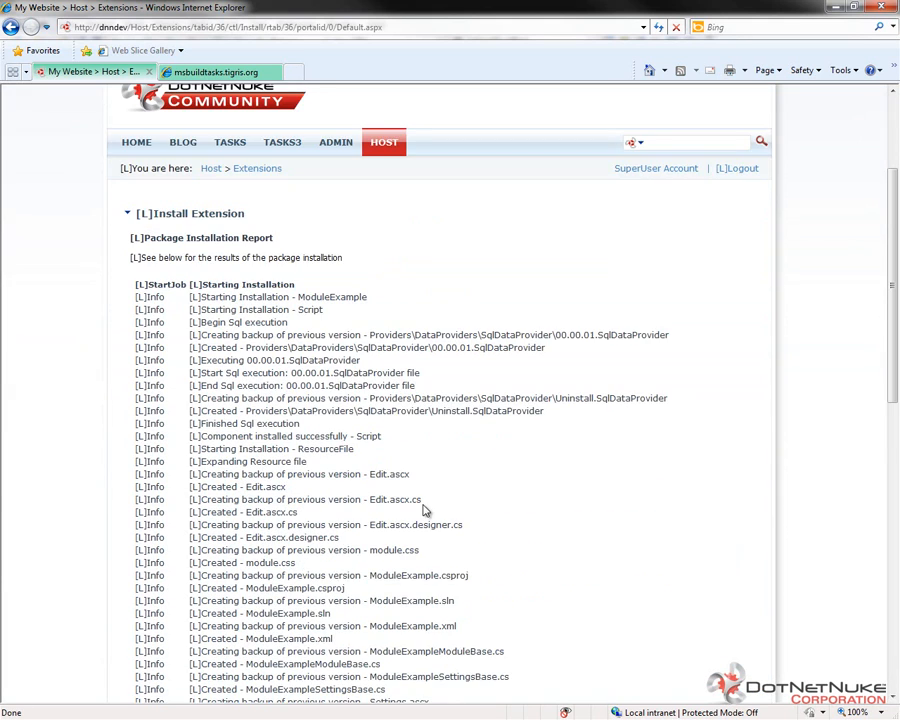
scroll(down, 3)
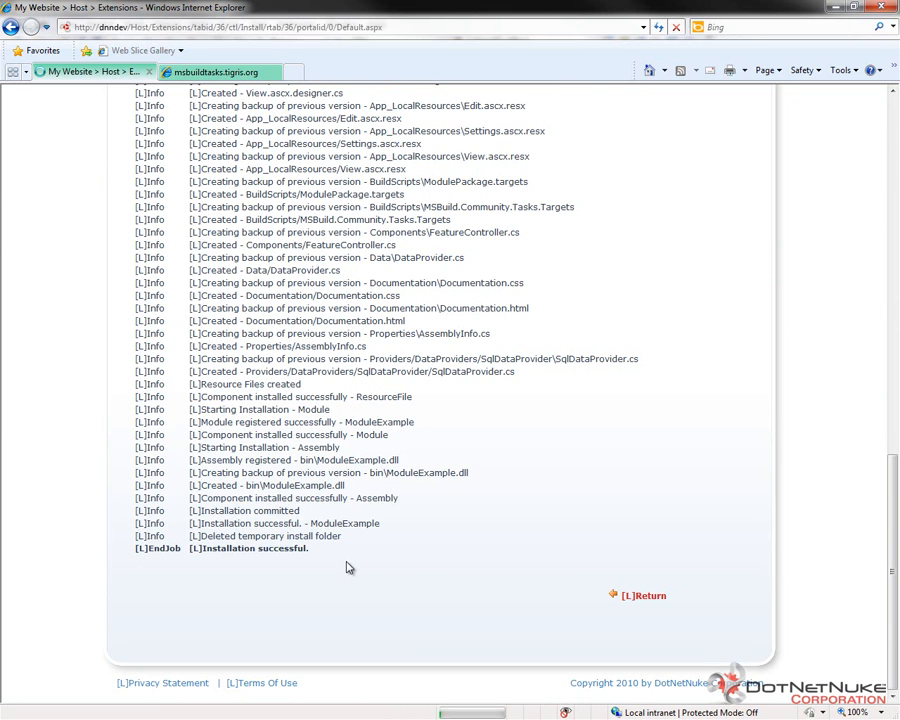
mouse_move(628, 595)
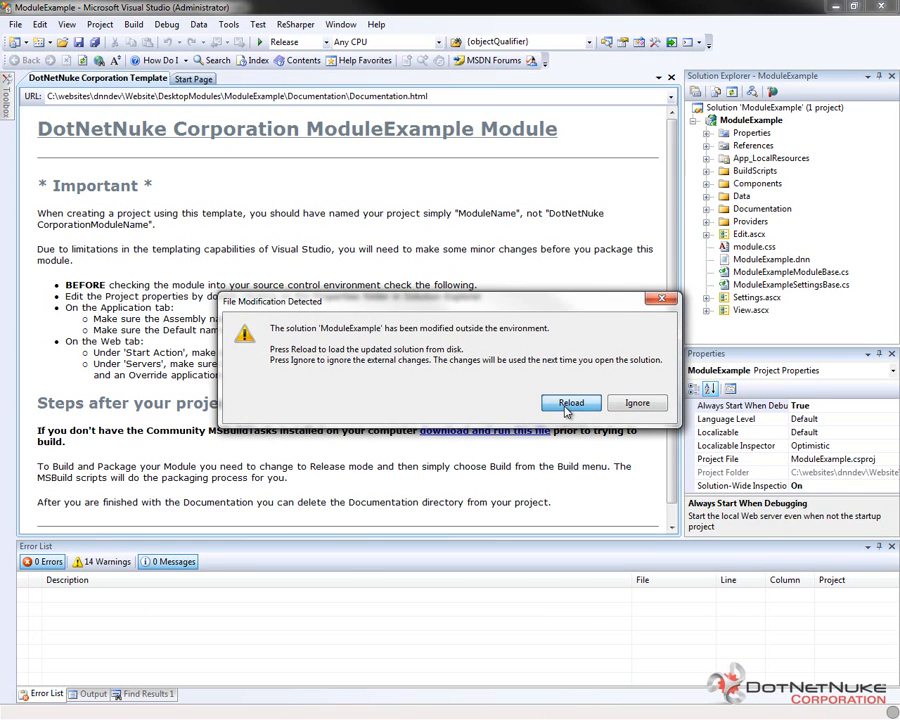
Reload the modified ModuleExample solution and load the project normally
click(570, 403)
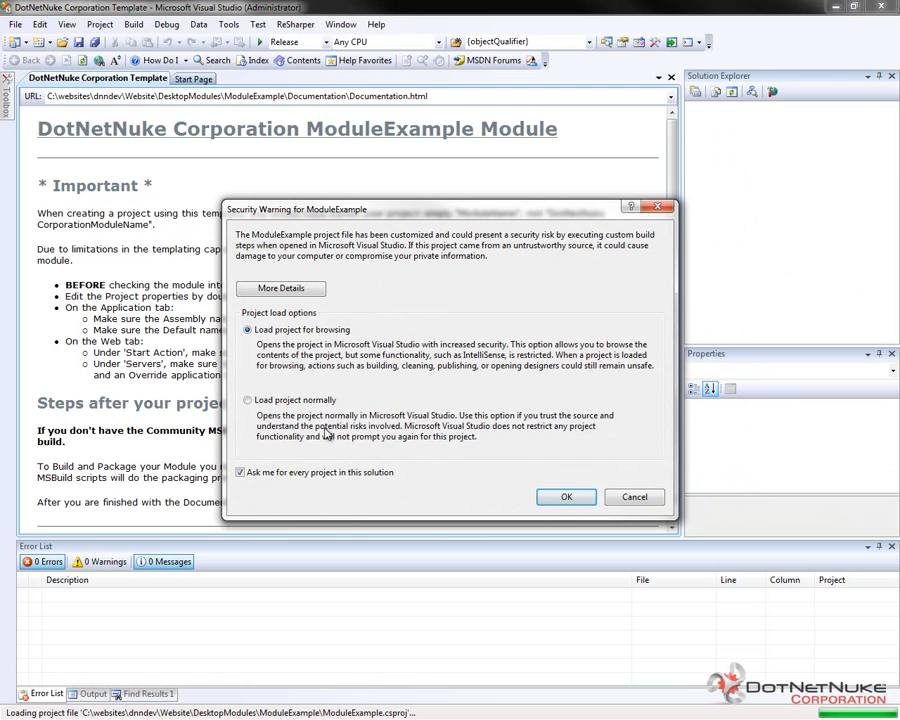
click(247, 400)
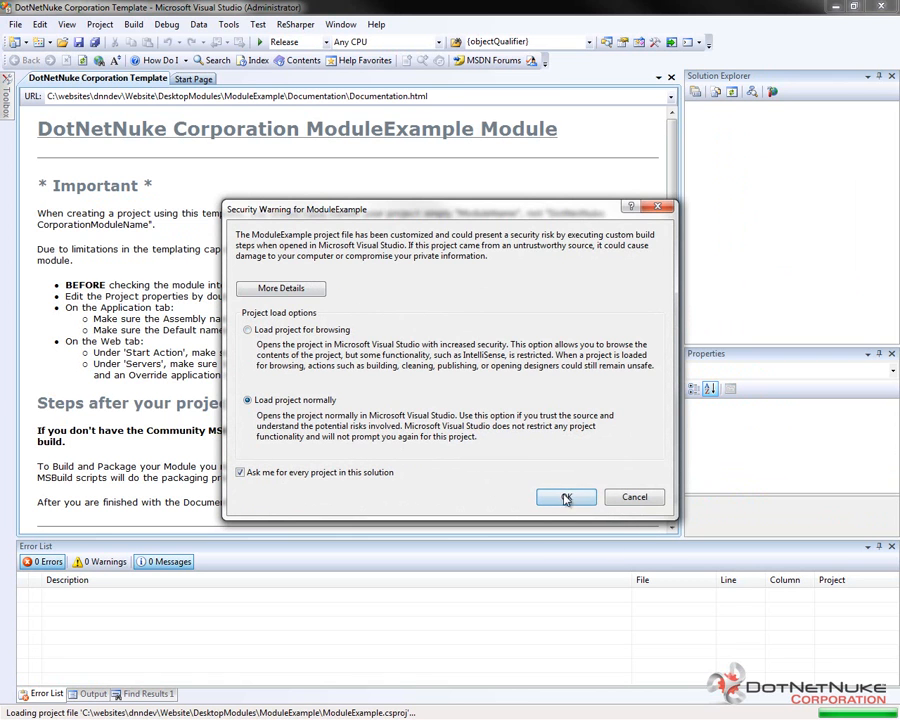
click(566, 497)
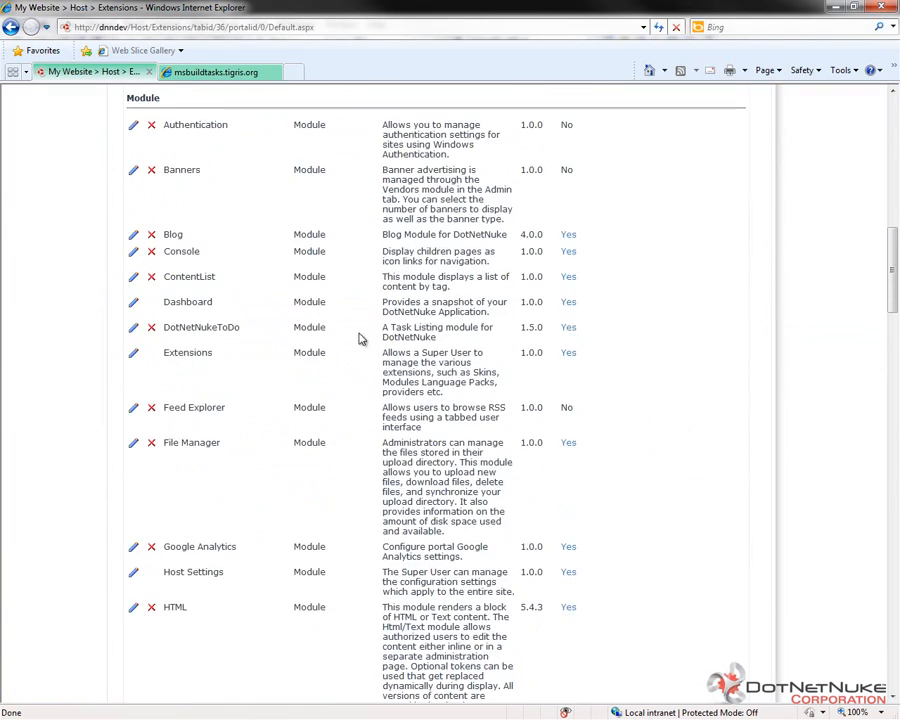
Scroll through the installed modules list, then return to the HOME page
scroll(down, 3)
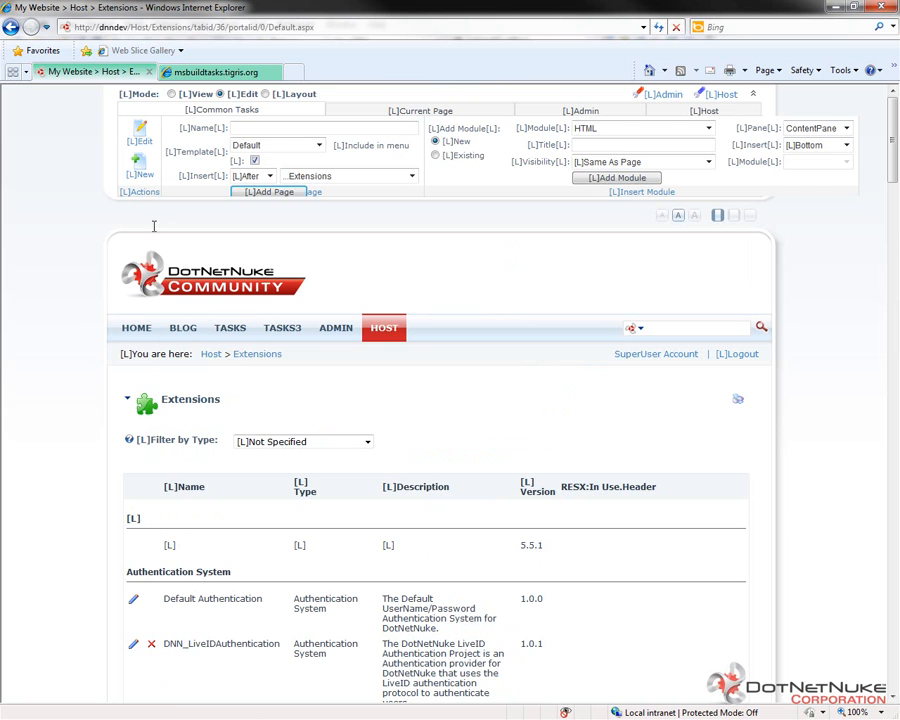
click(136, 327)
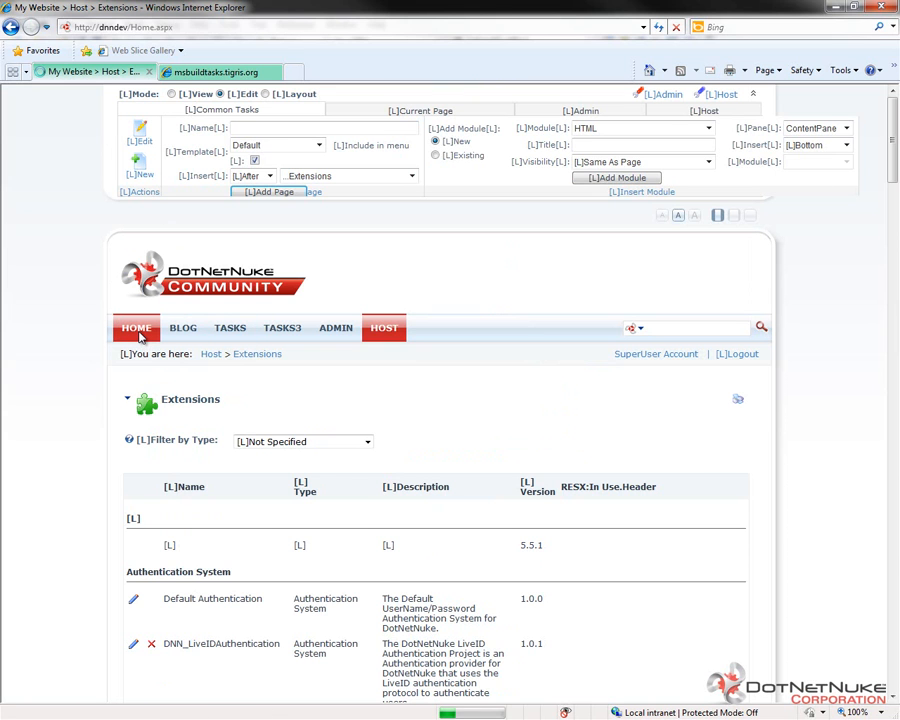
Add a page named 'ModuleExample' with template None Specified, viewable by All Users
click(136, 327)
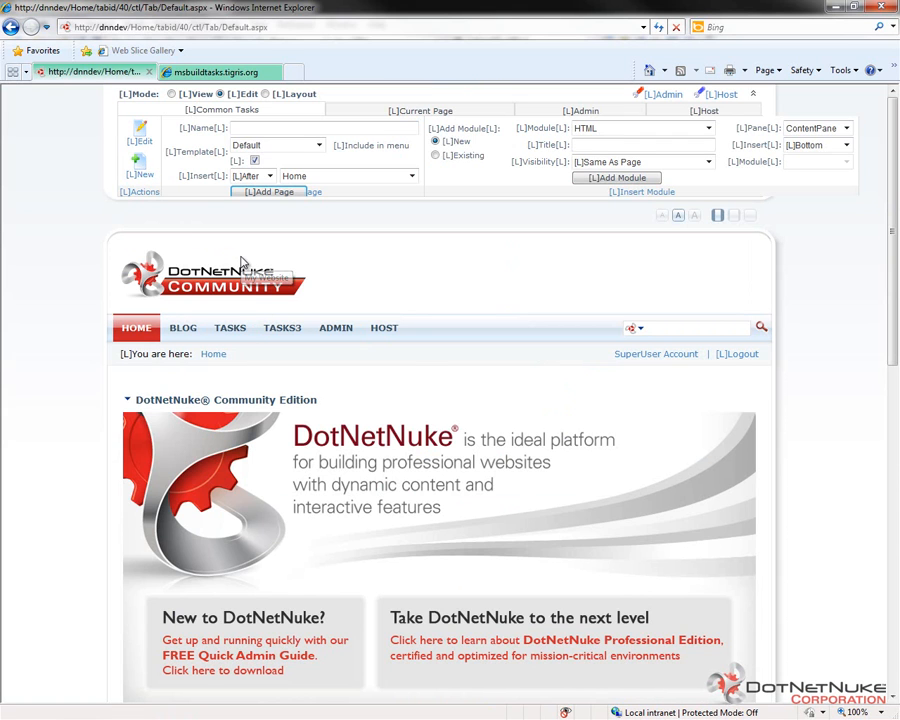
text(M)
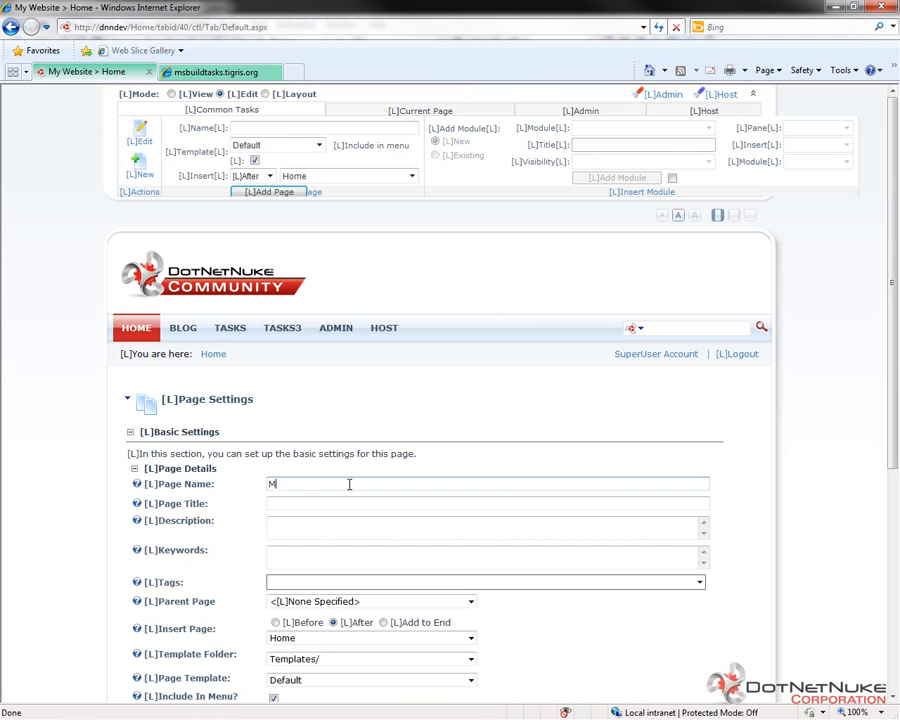
text(oduleExample)
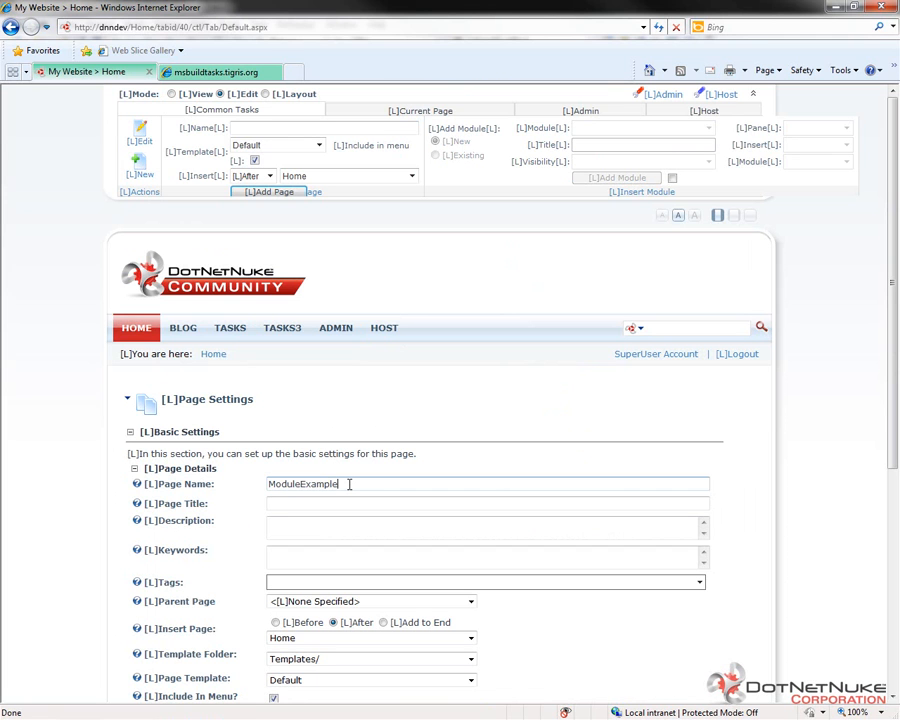
scroll(down, 3)
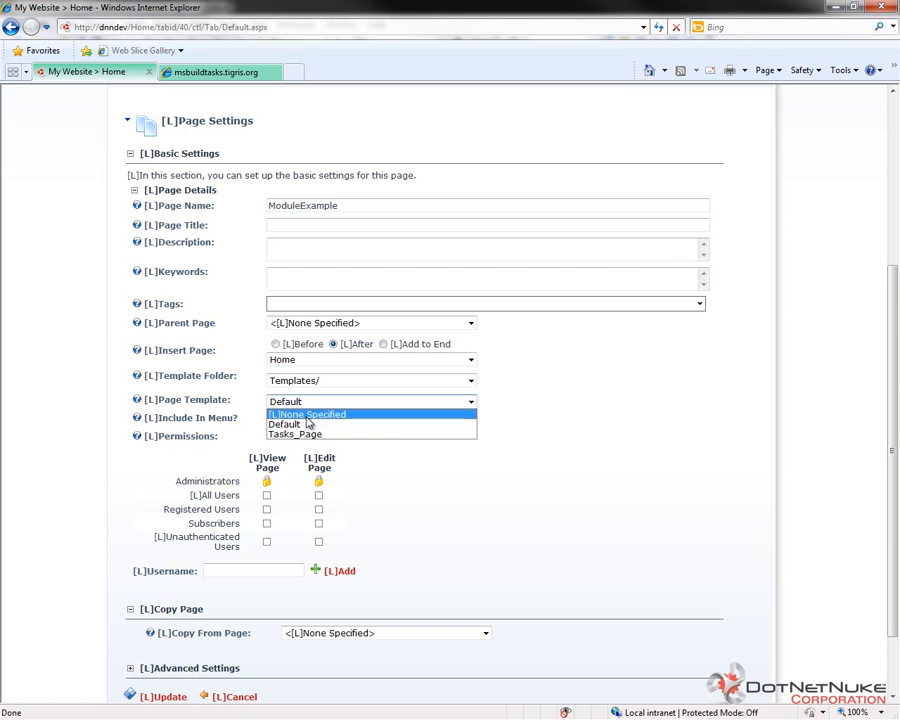
click(305, 414)
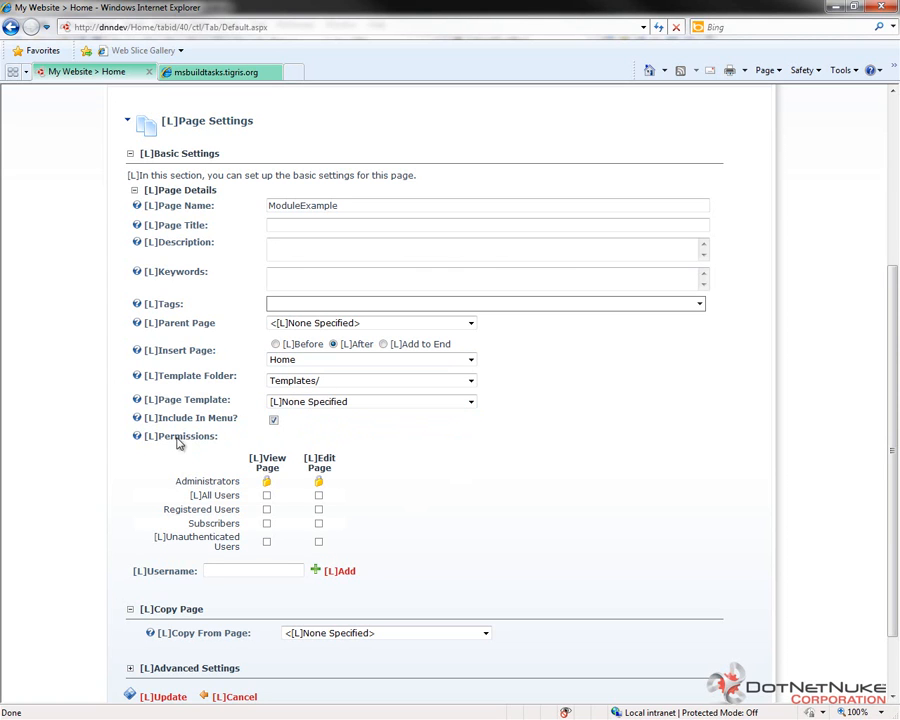
mouse_move(287, 490)
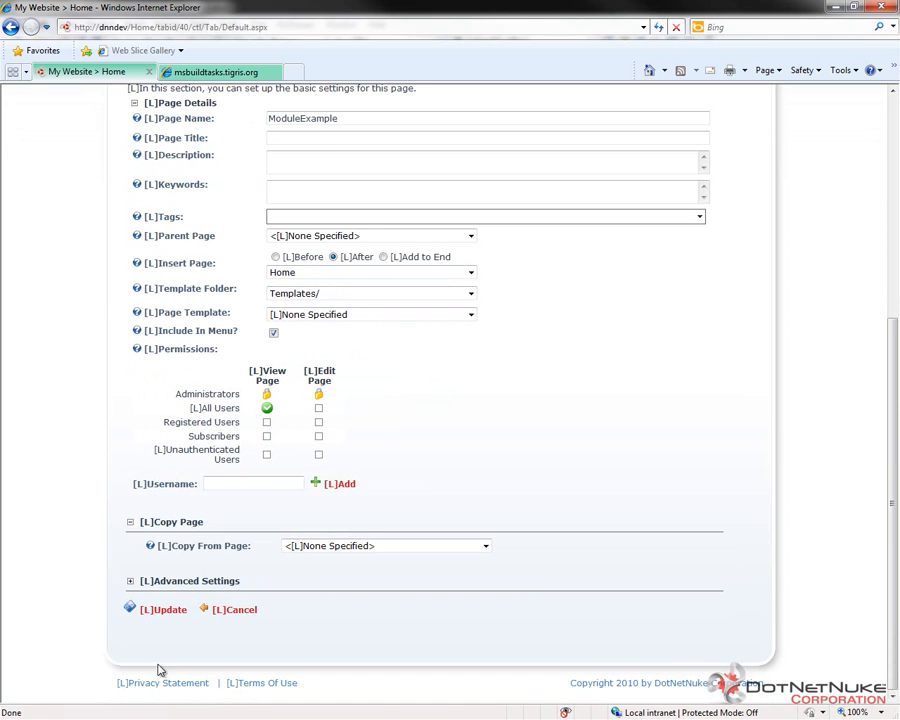
click(163, 609)
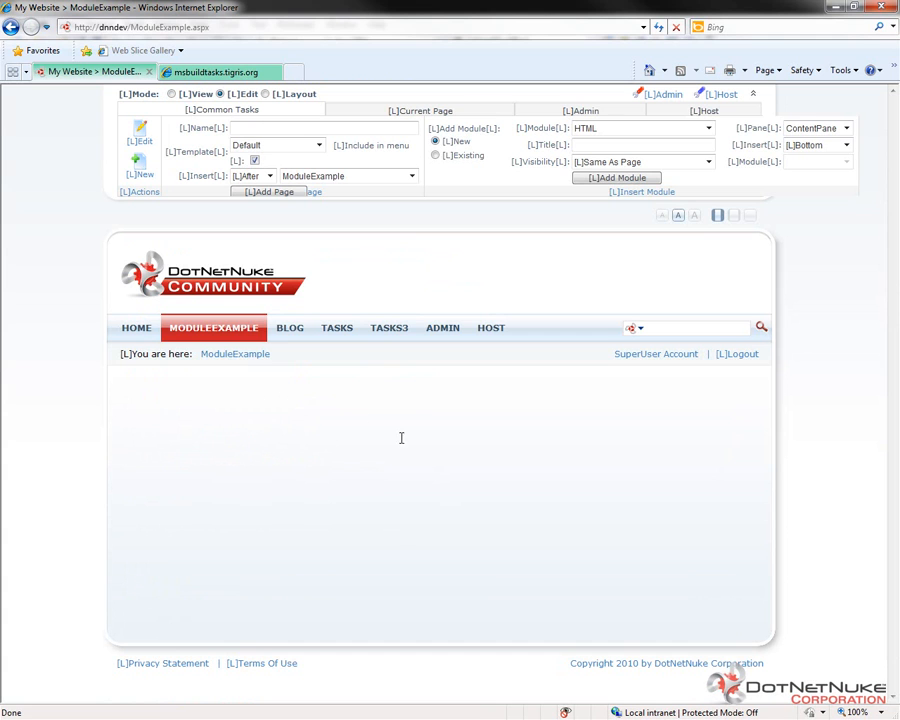
Add the ModuleExample module to the page from the control panel's Module dropdown
click(710, 128)
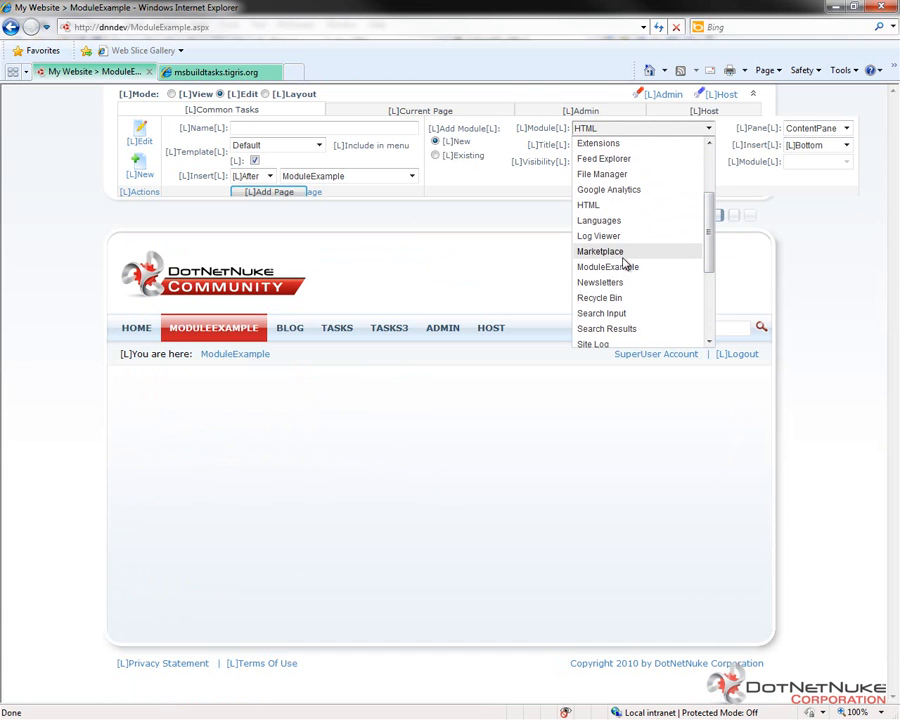
mouse_move(600, 282)
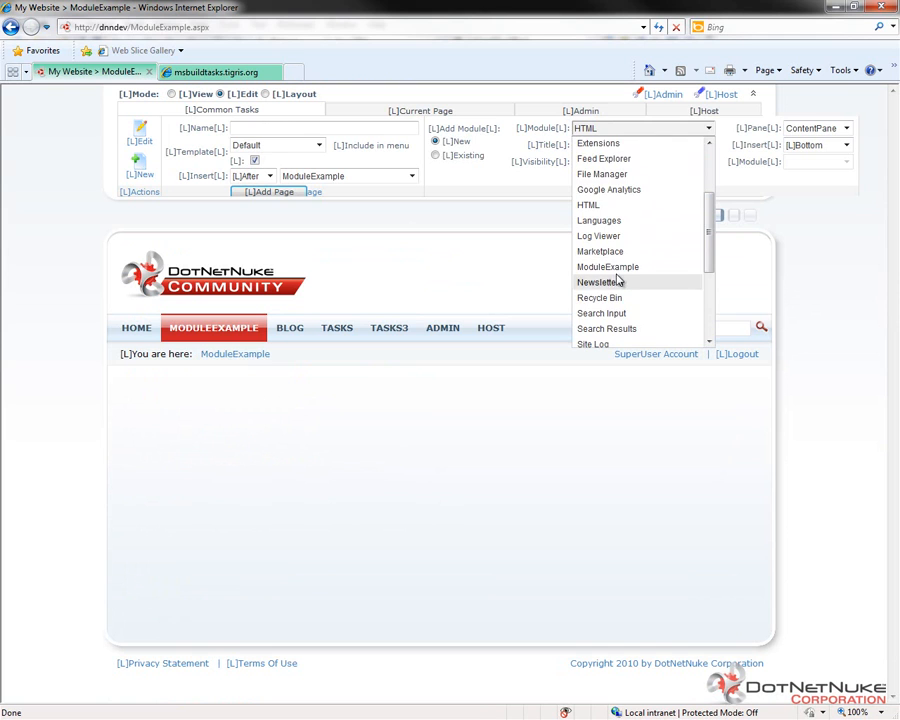
click(607, 266)
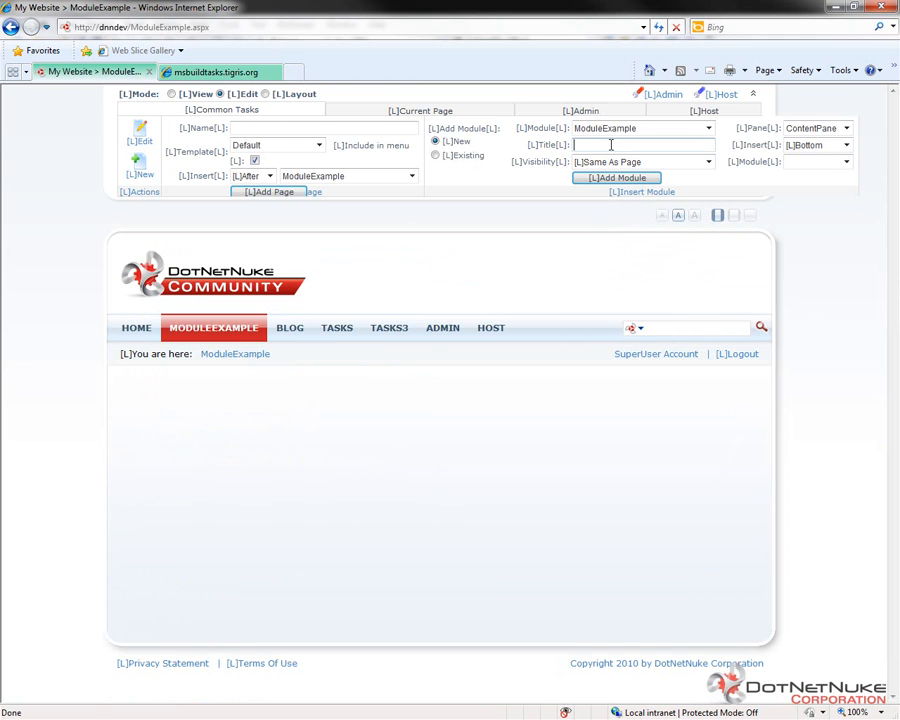
mouse_move(616, 178)
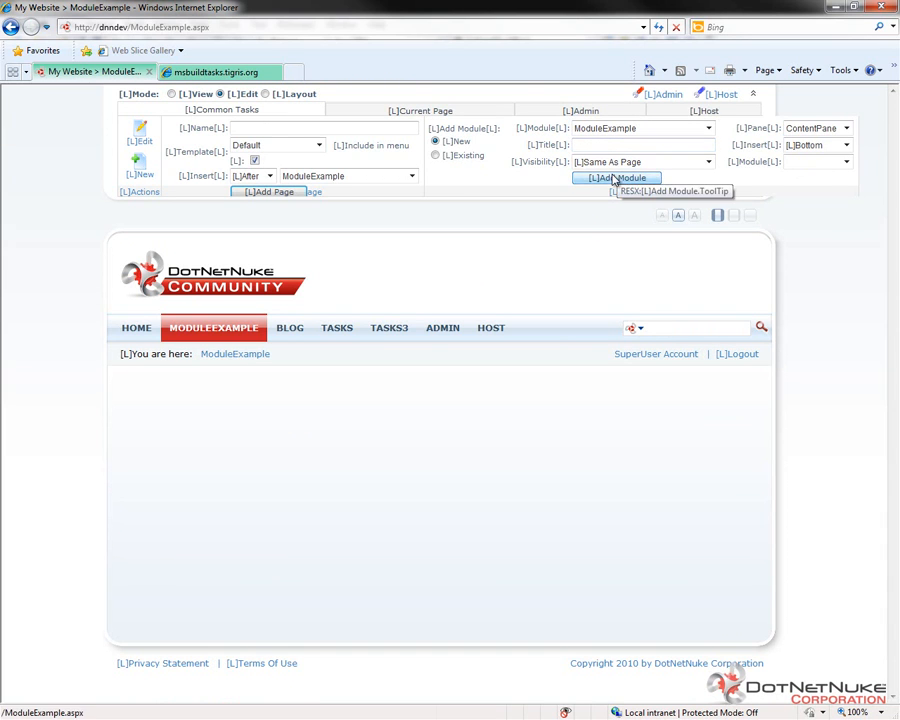
click(615, 177)
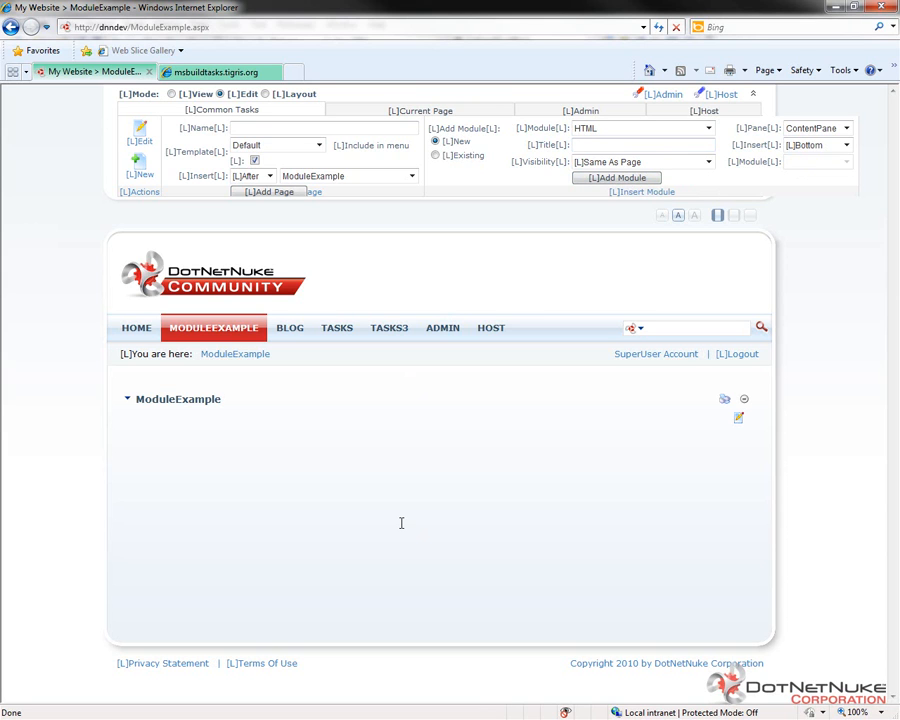
mouse_move(175, 524)
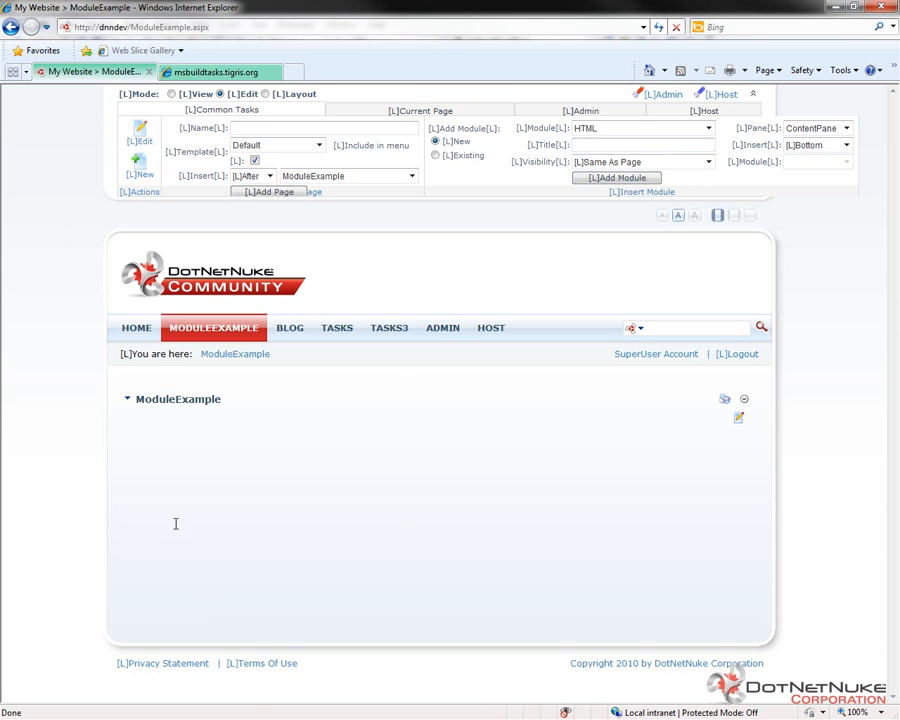